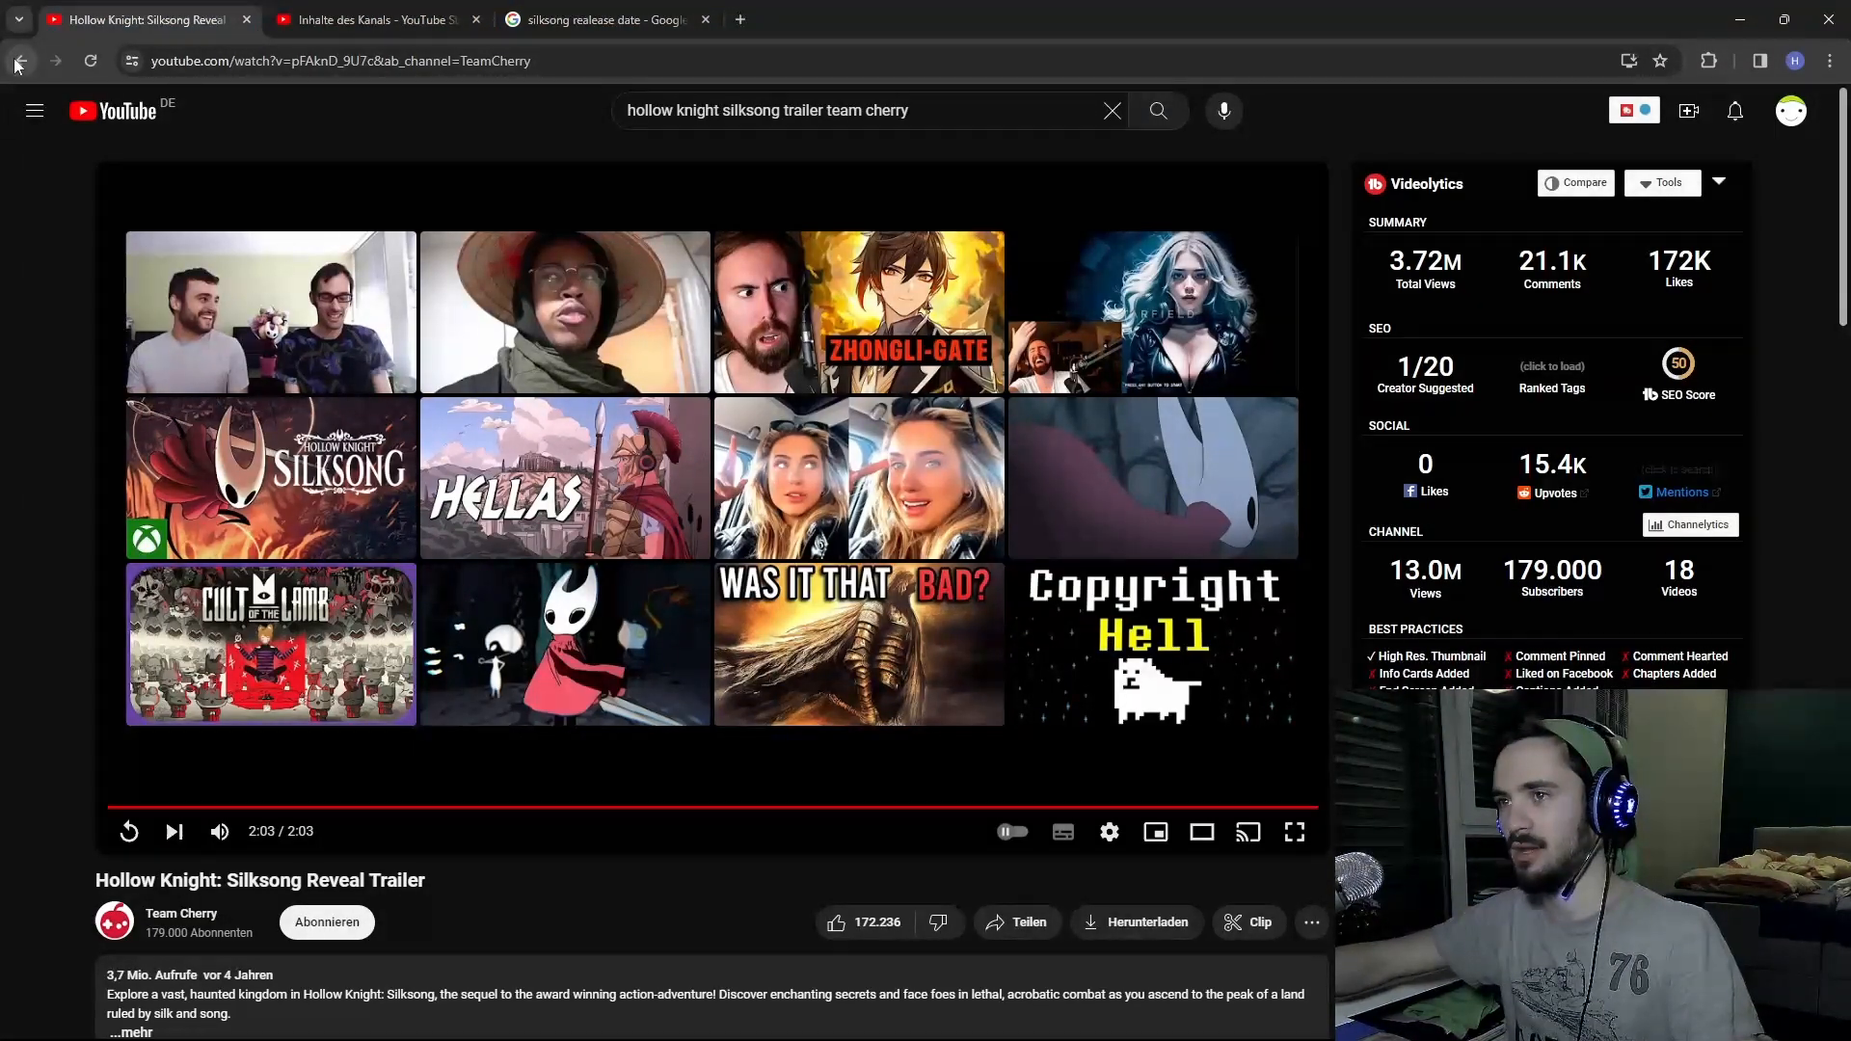
# Go back from the finished reveal trailer to the Silksong trailer search results
pyautogui.click(20, 60)
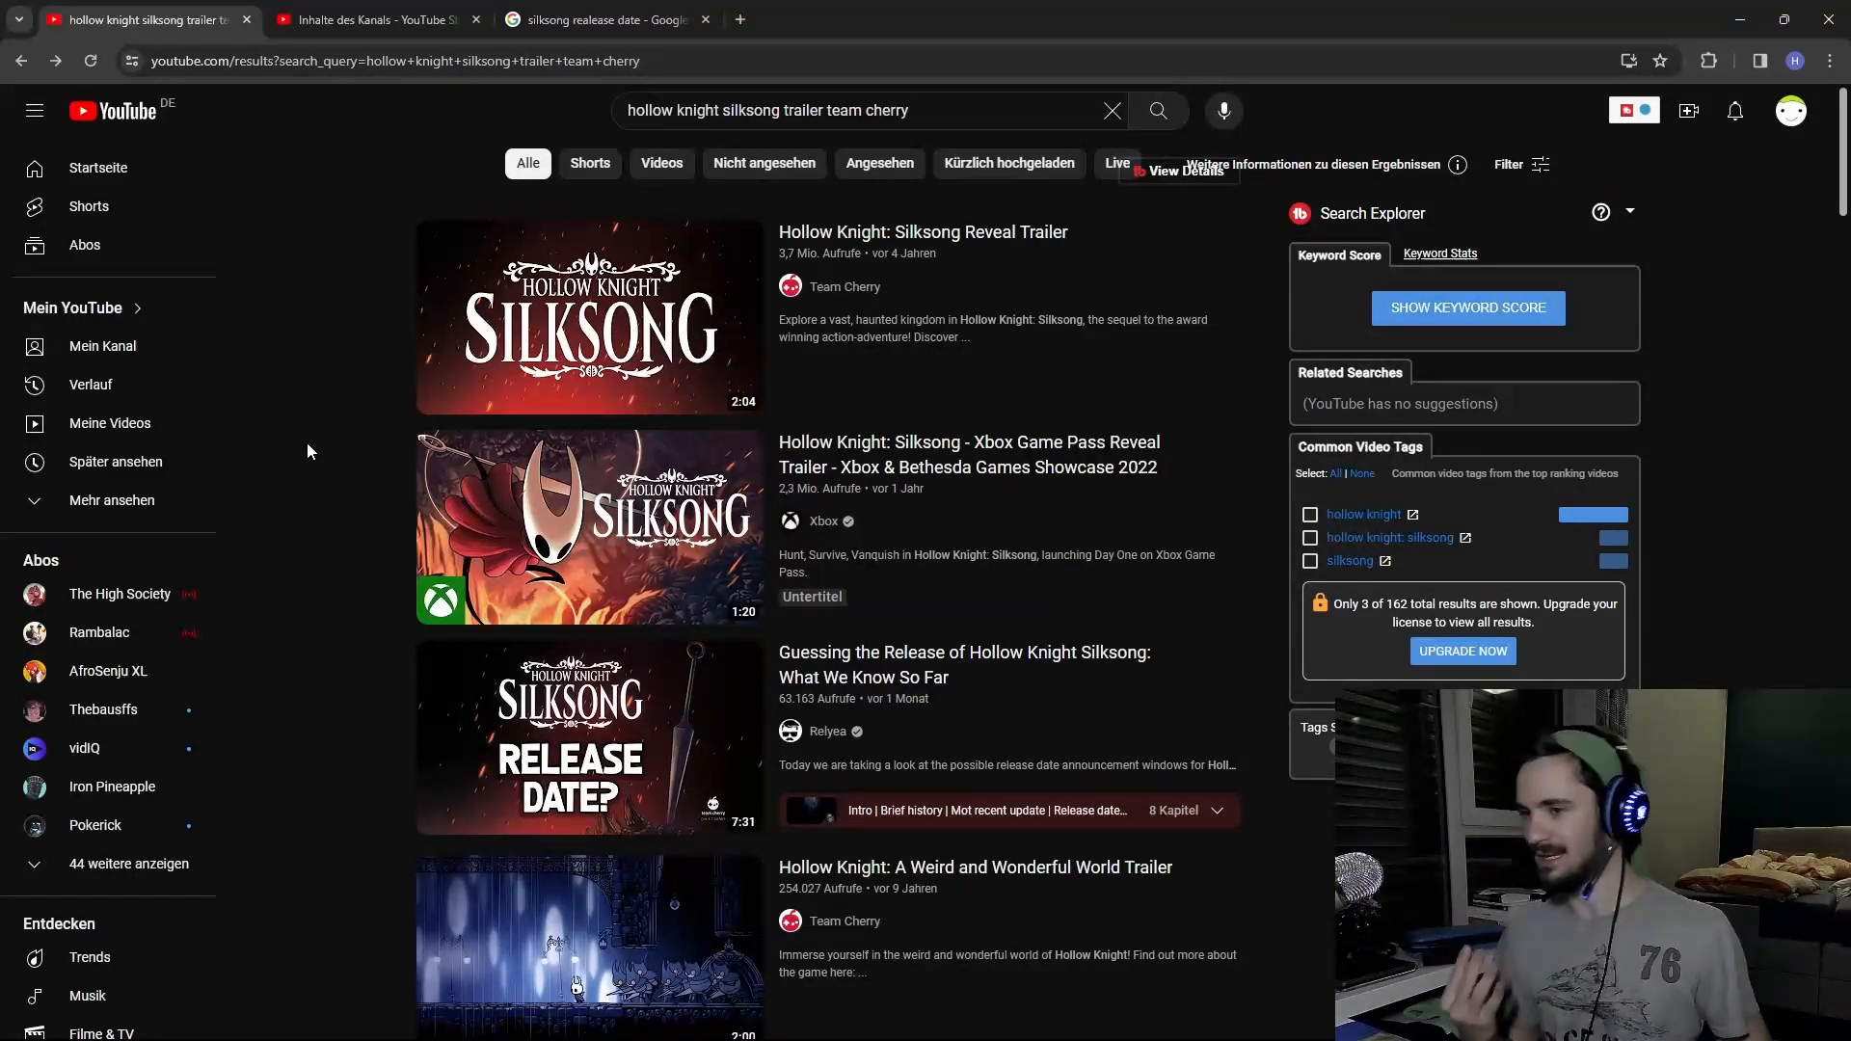
# Switch to the Google tab with the Silksong release-date results
pyautogui.click(601, 19)
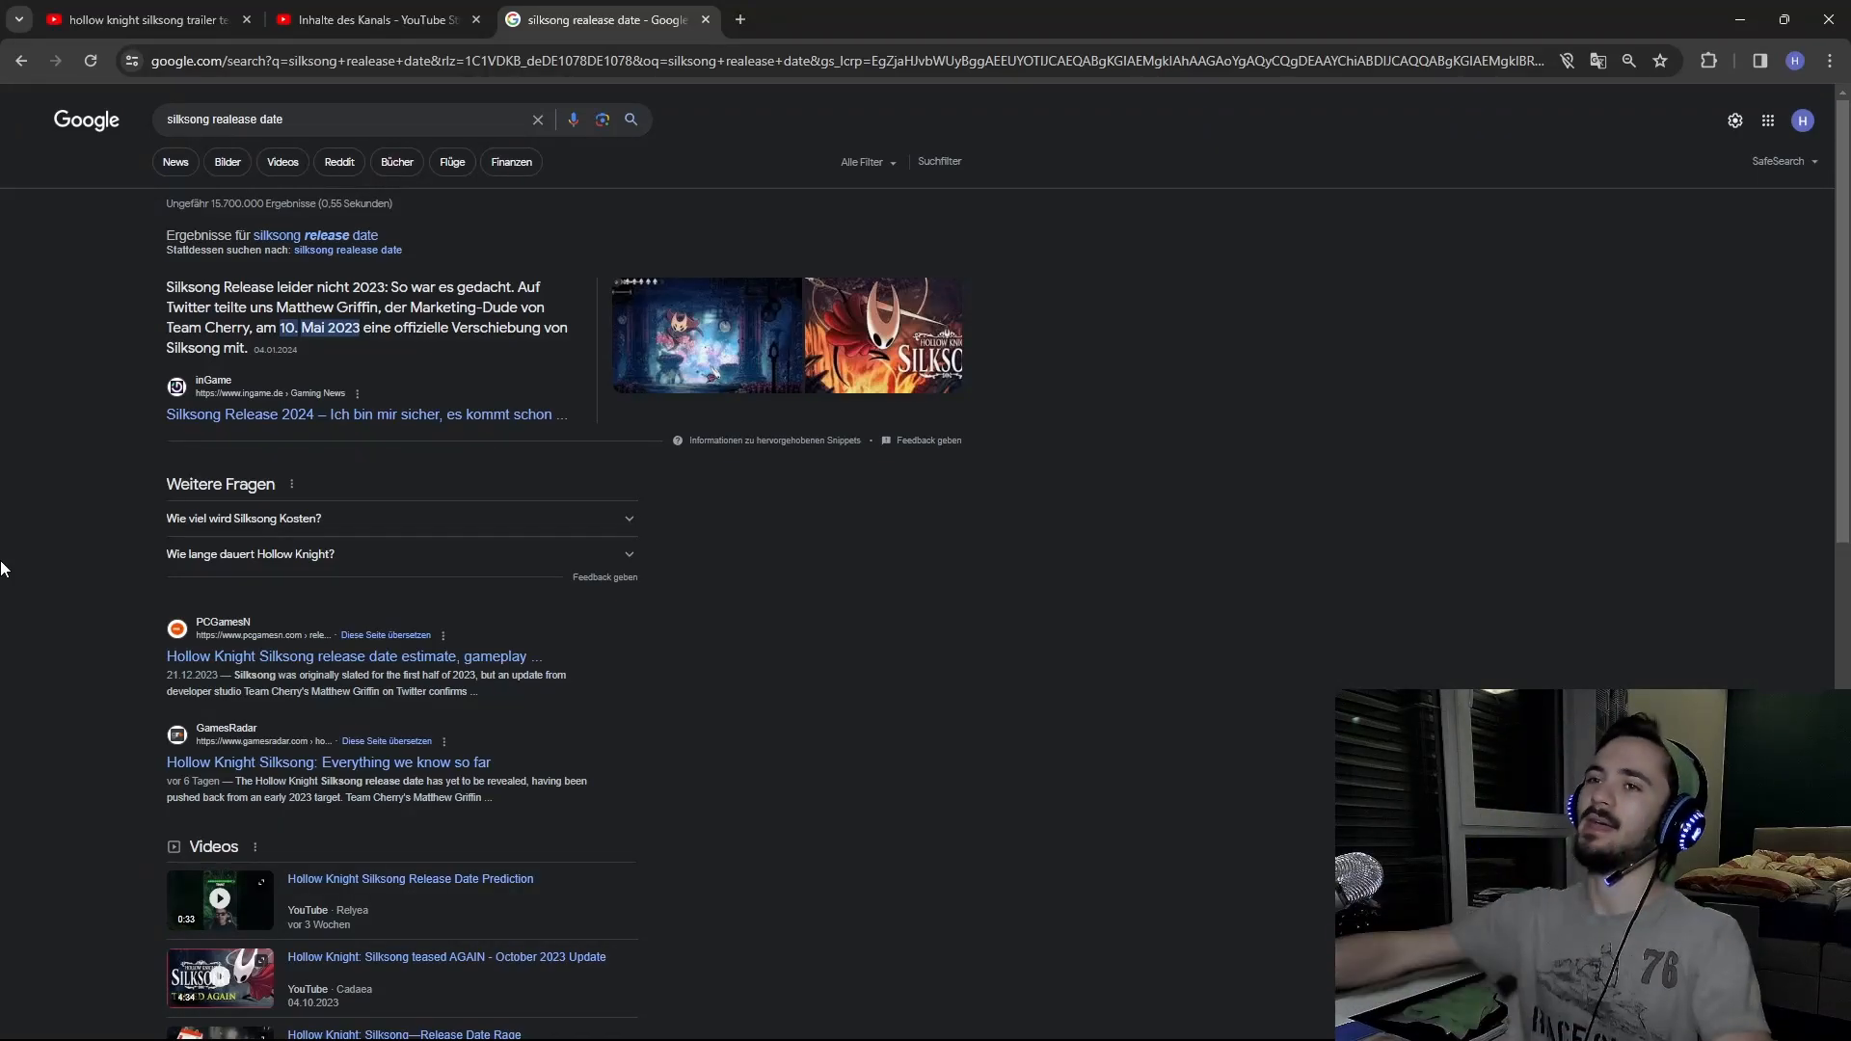
pyautogui.moveTo(309, 422)
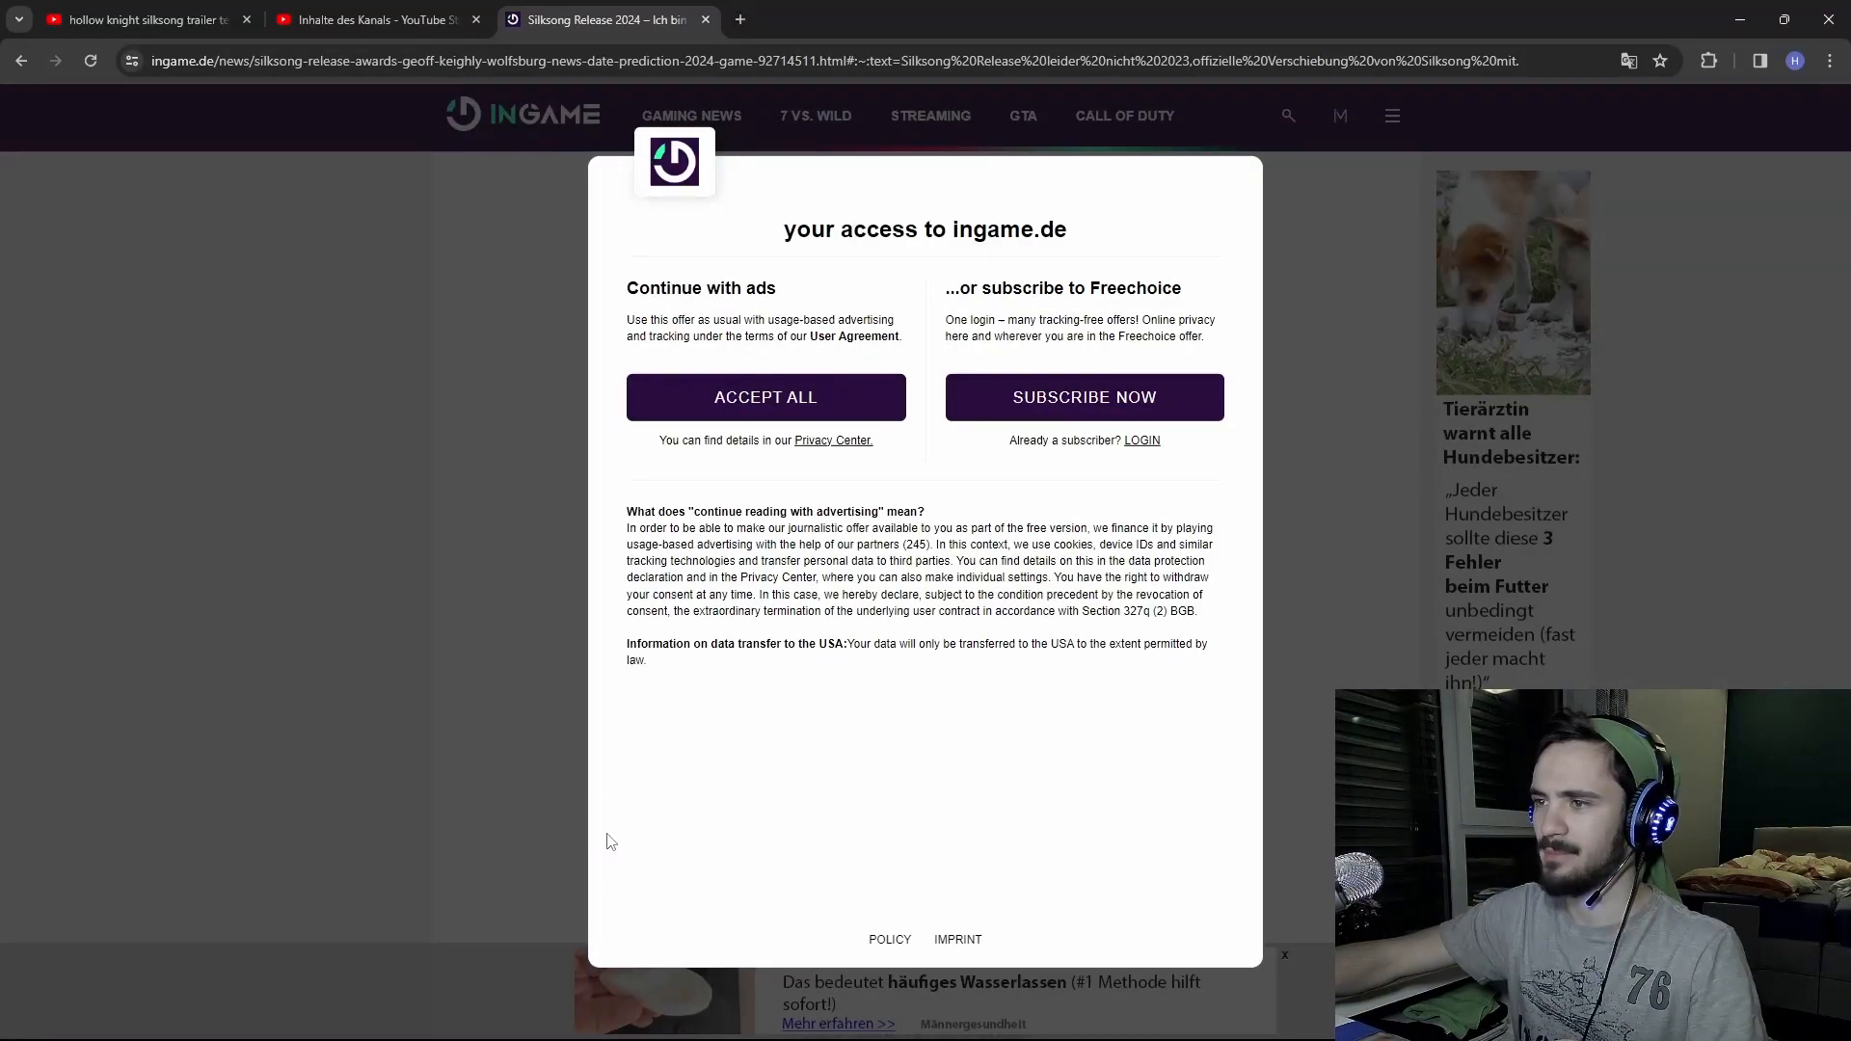
# Accept the ingame.de consent notice, read the 2023 delay article, and return to Google
pyautogui.click(765, 396)
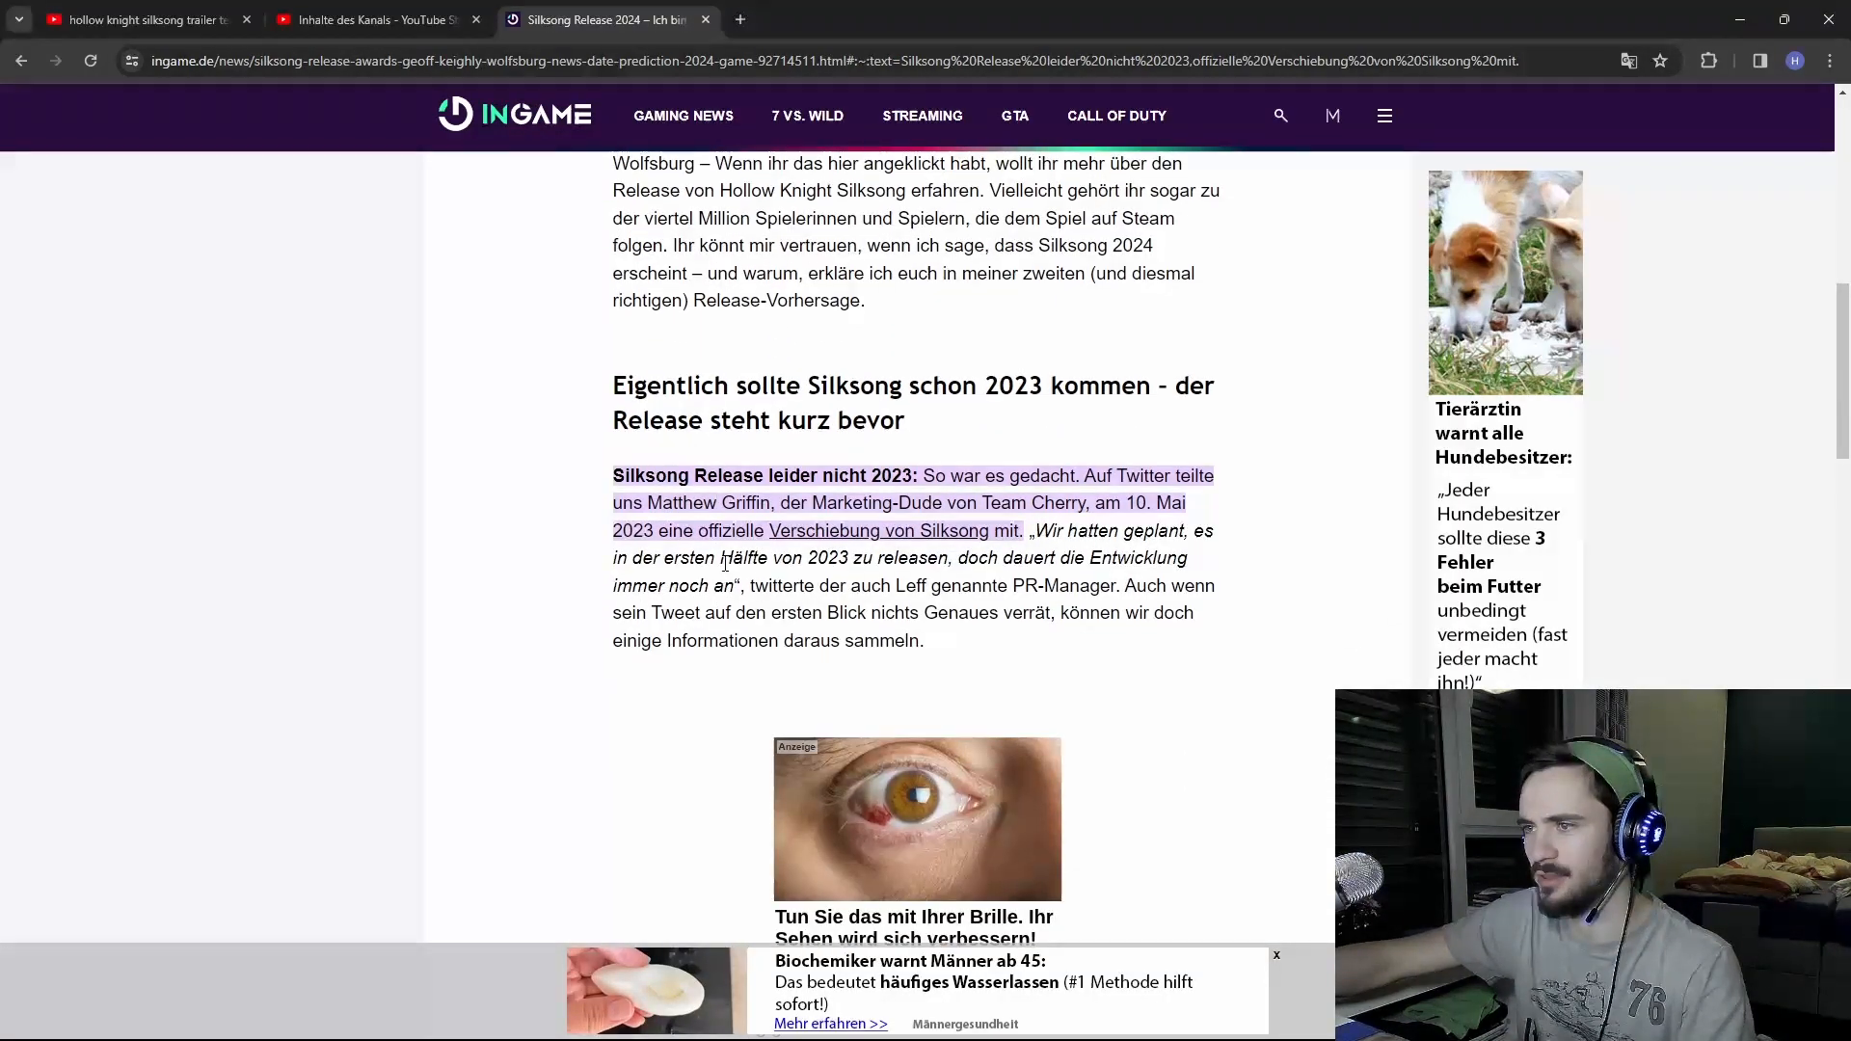
pyautogui.scroll(-3)
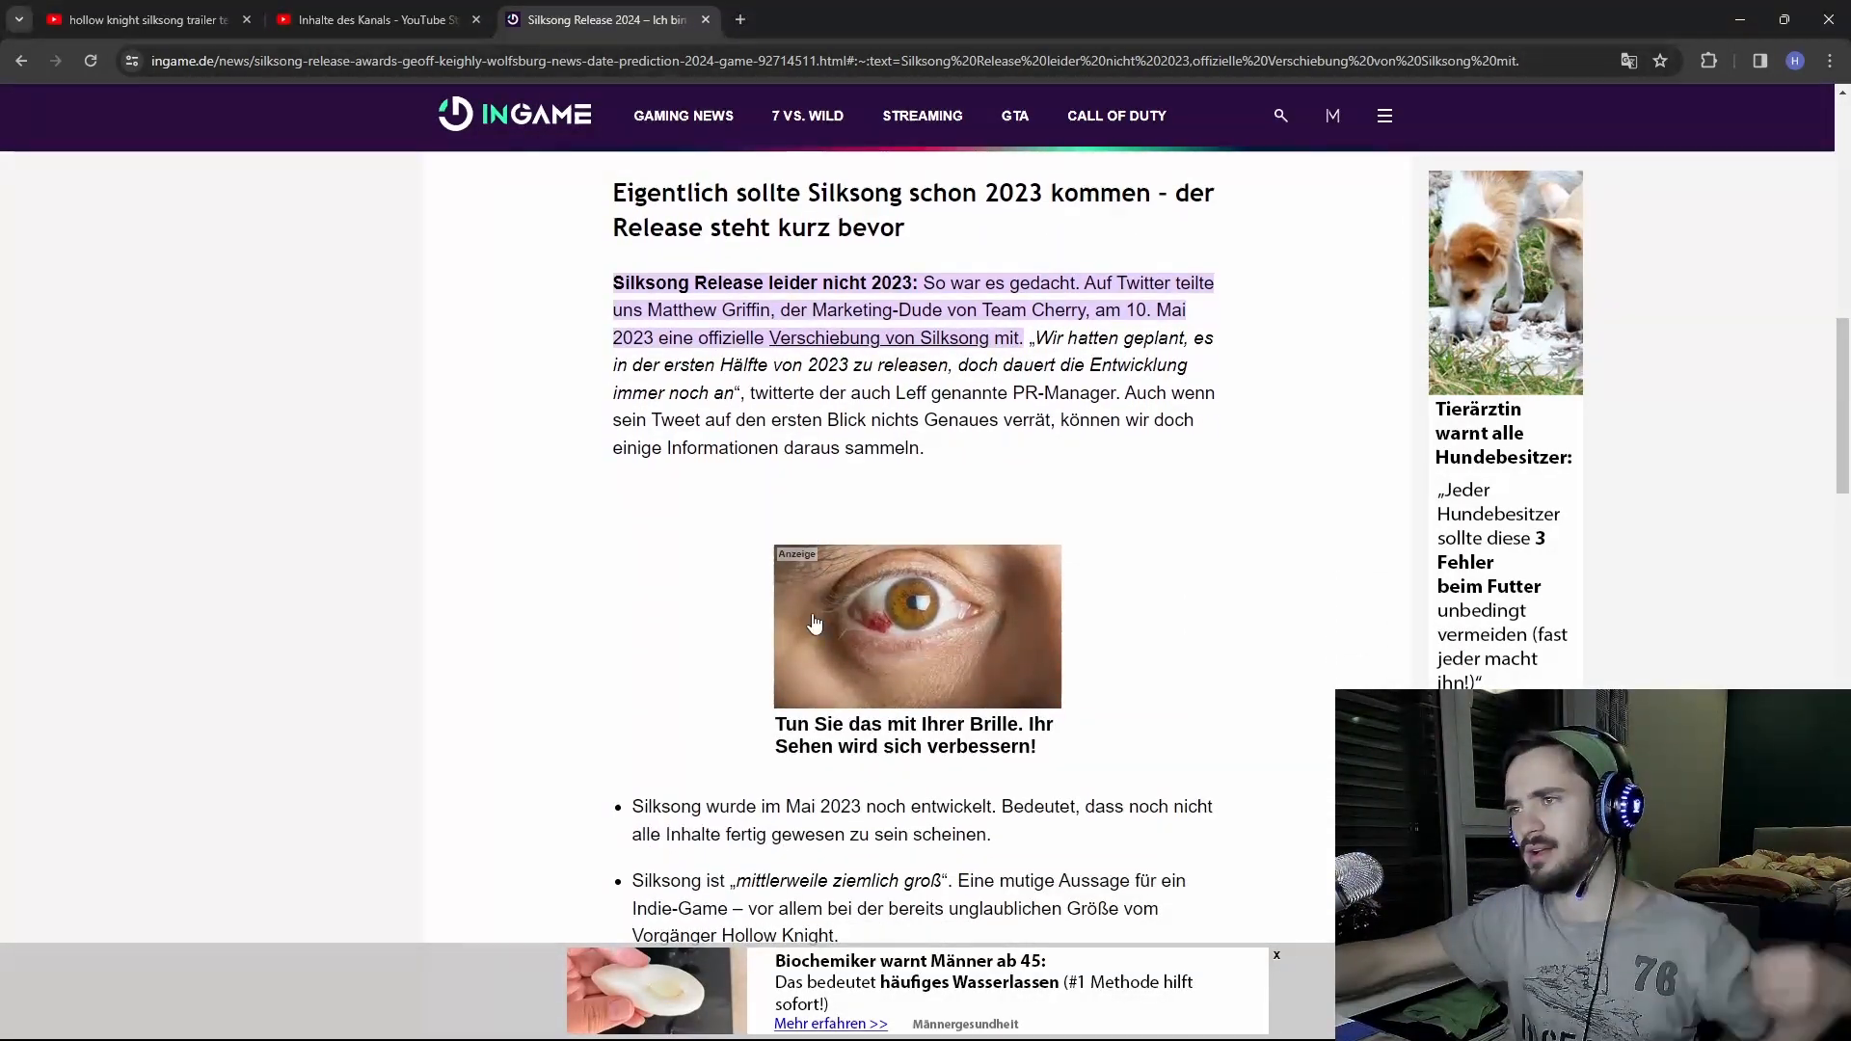
pyautogui.scroll(-3)
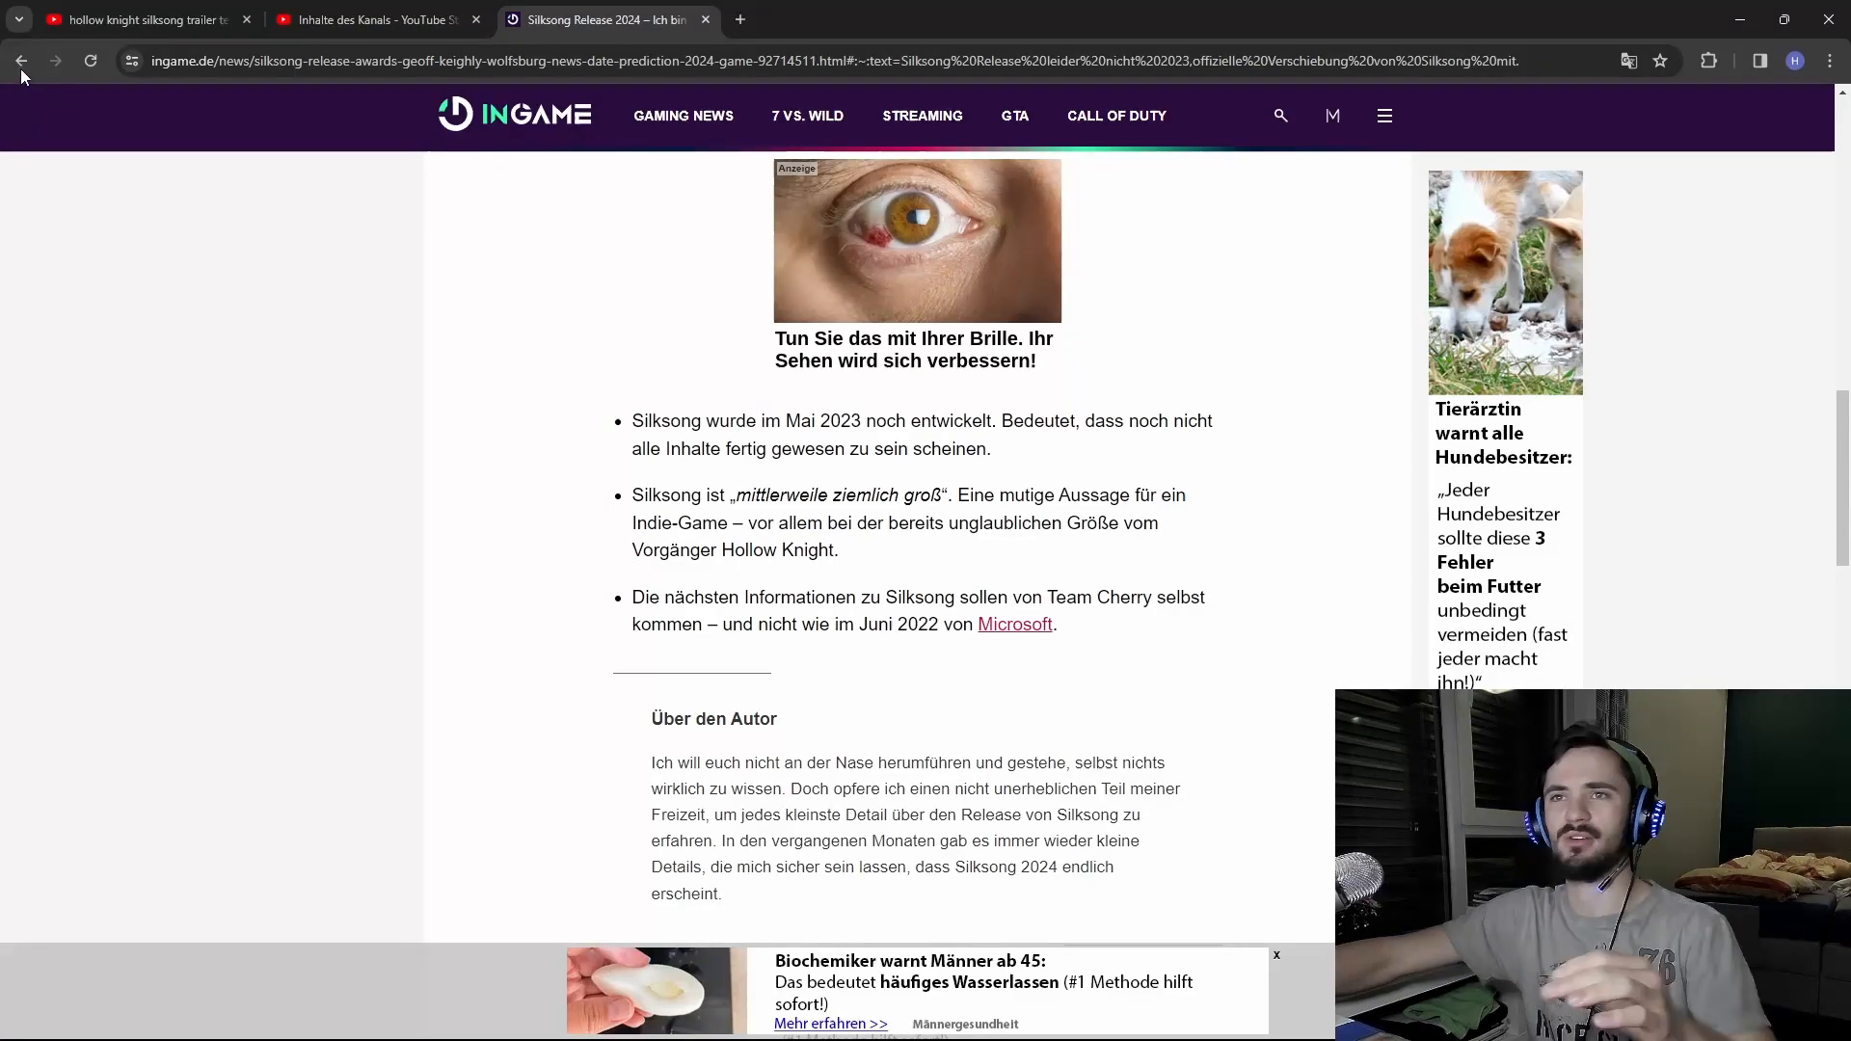
pyautogui.click(20, 60)
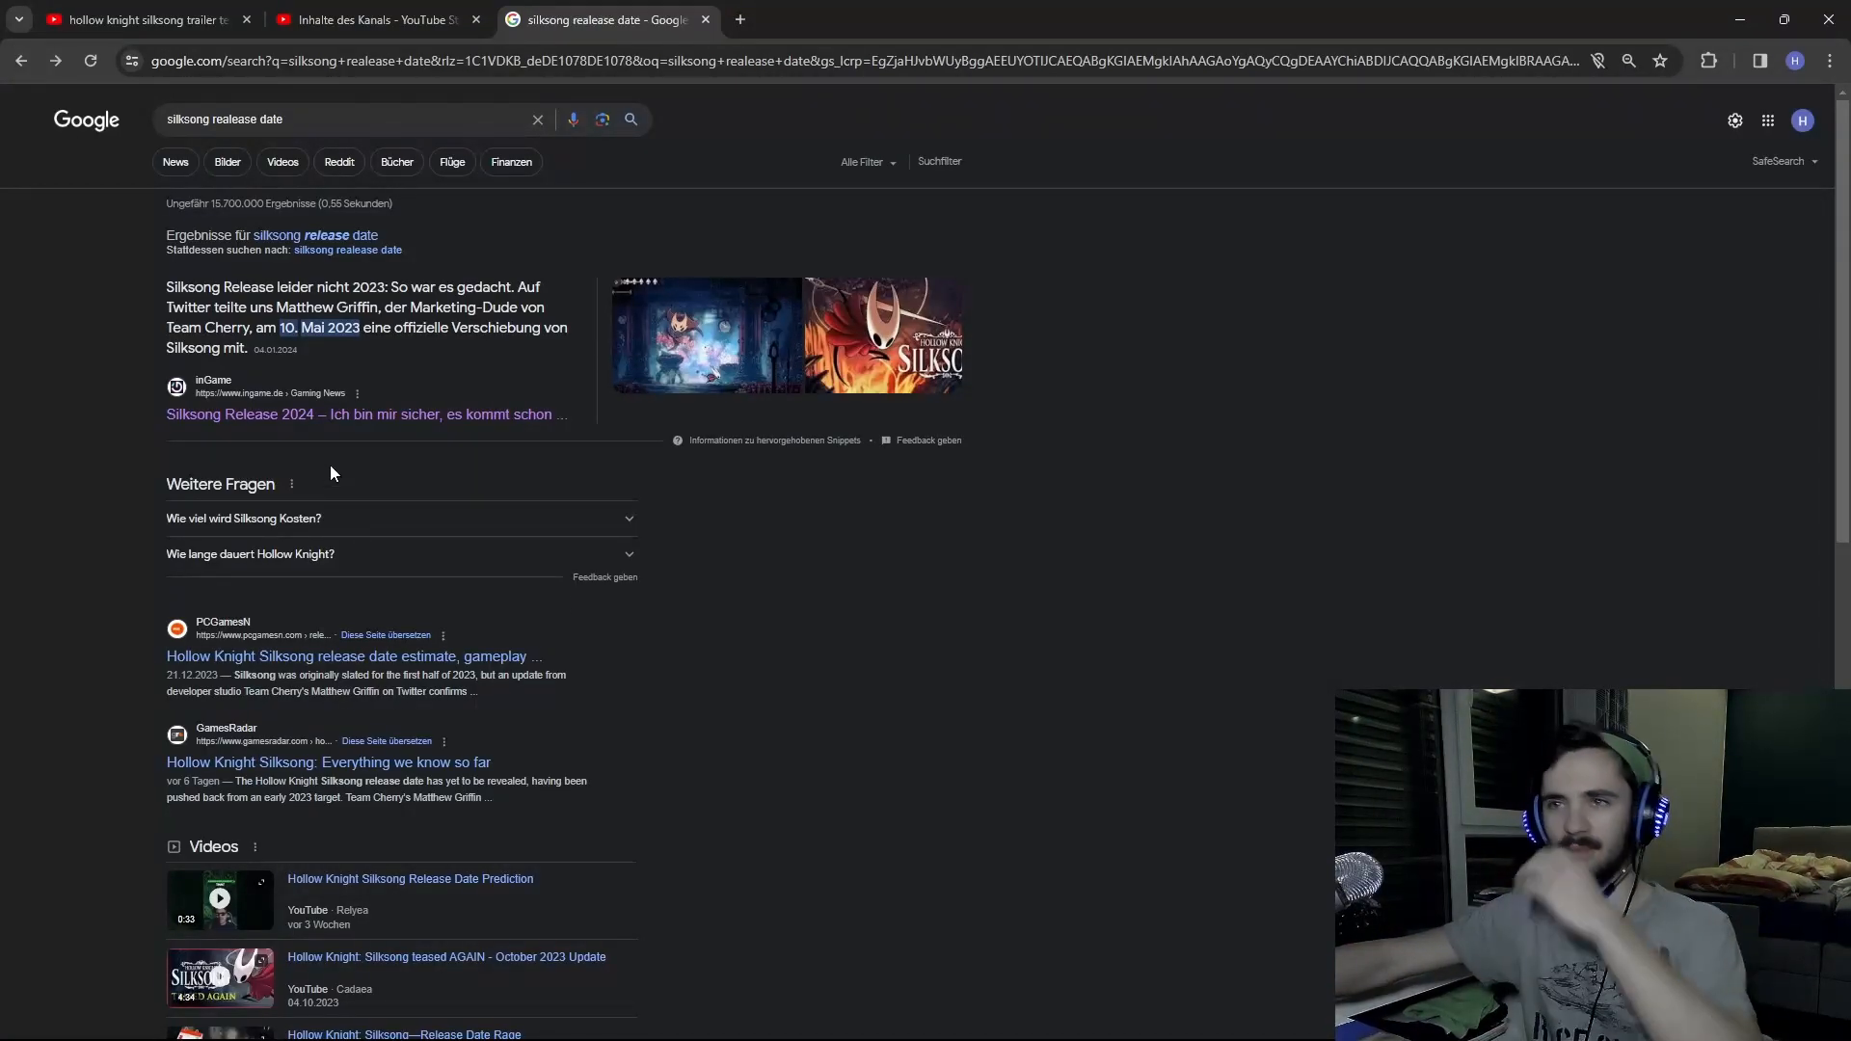
# Scroll the results and open the r/HollowKnight 'When will silksong release in your opinion' thread
pyautogui.scroll(-3)
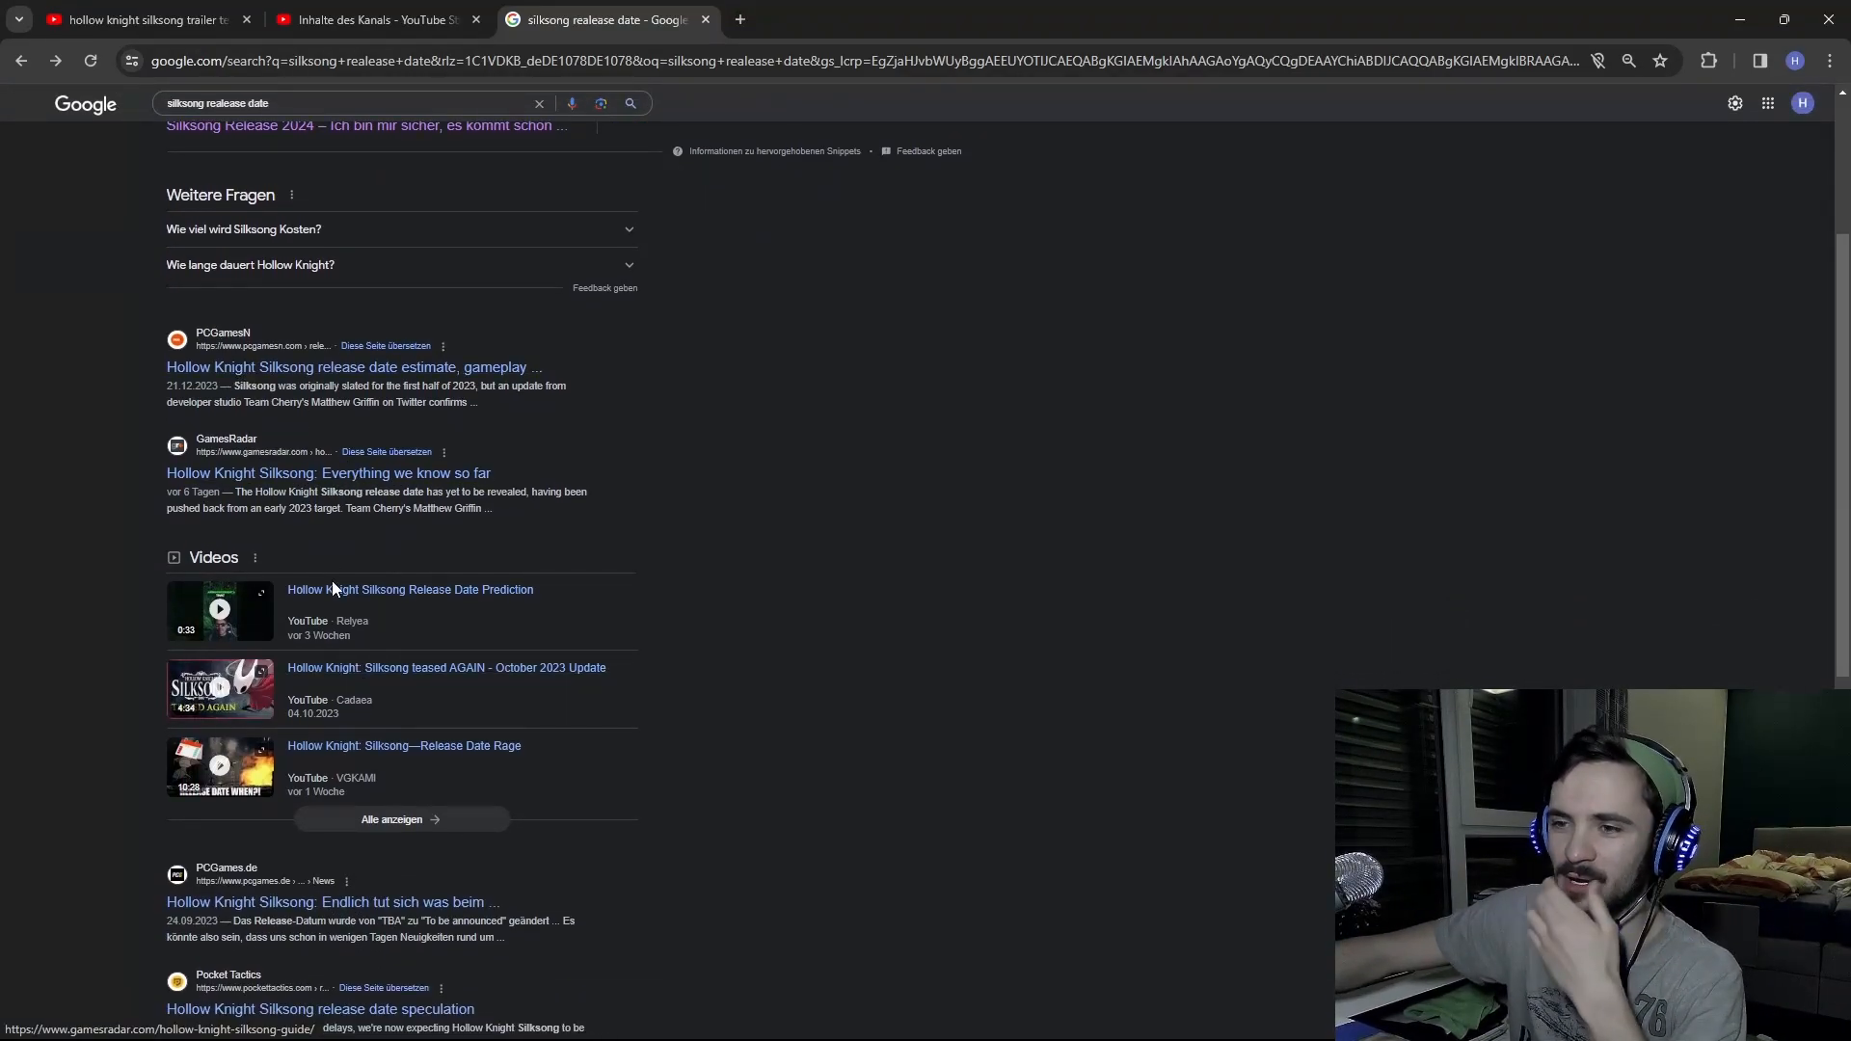
pyautogui.click(354, 616)
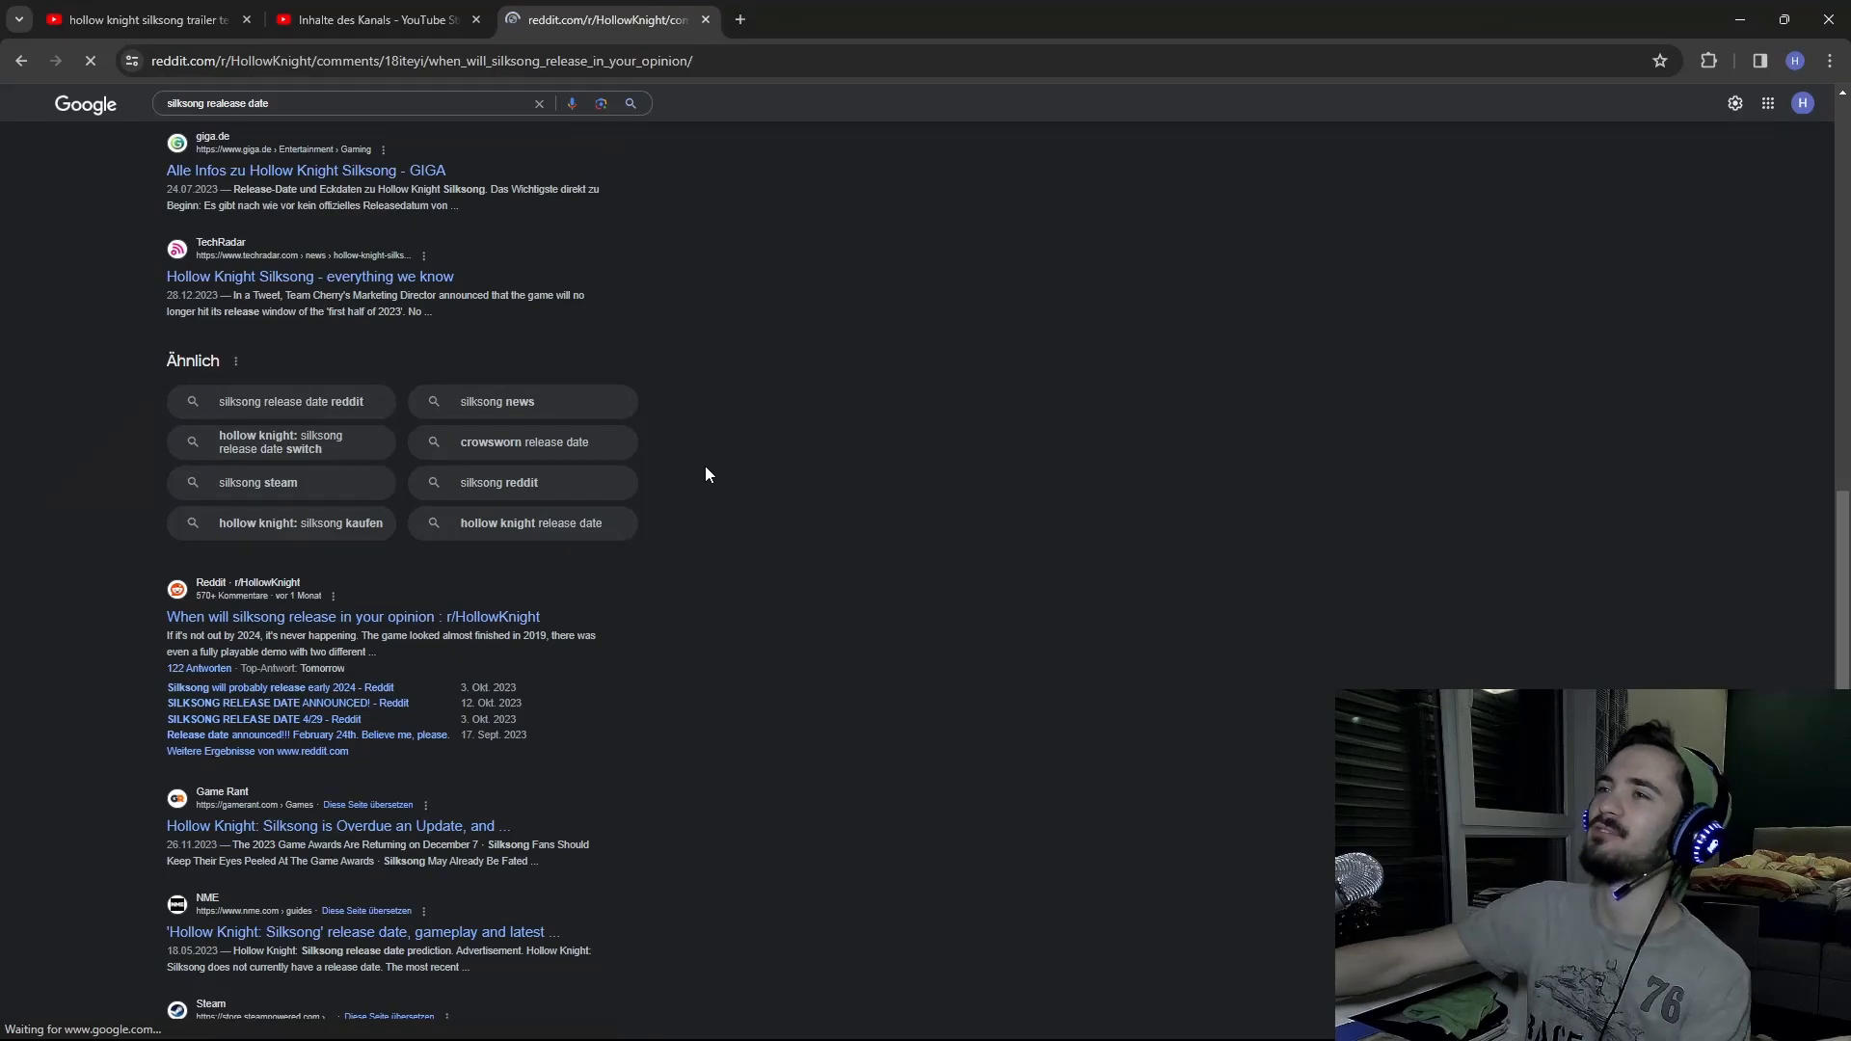
# Reveal the spoilered image and read comments, highlighting the February 14, 2025 prediction
pyautogui.click(352, 616)
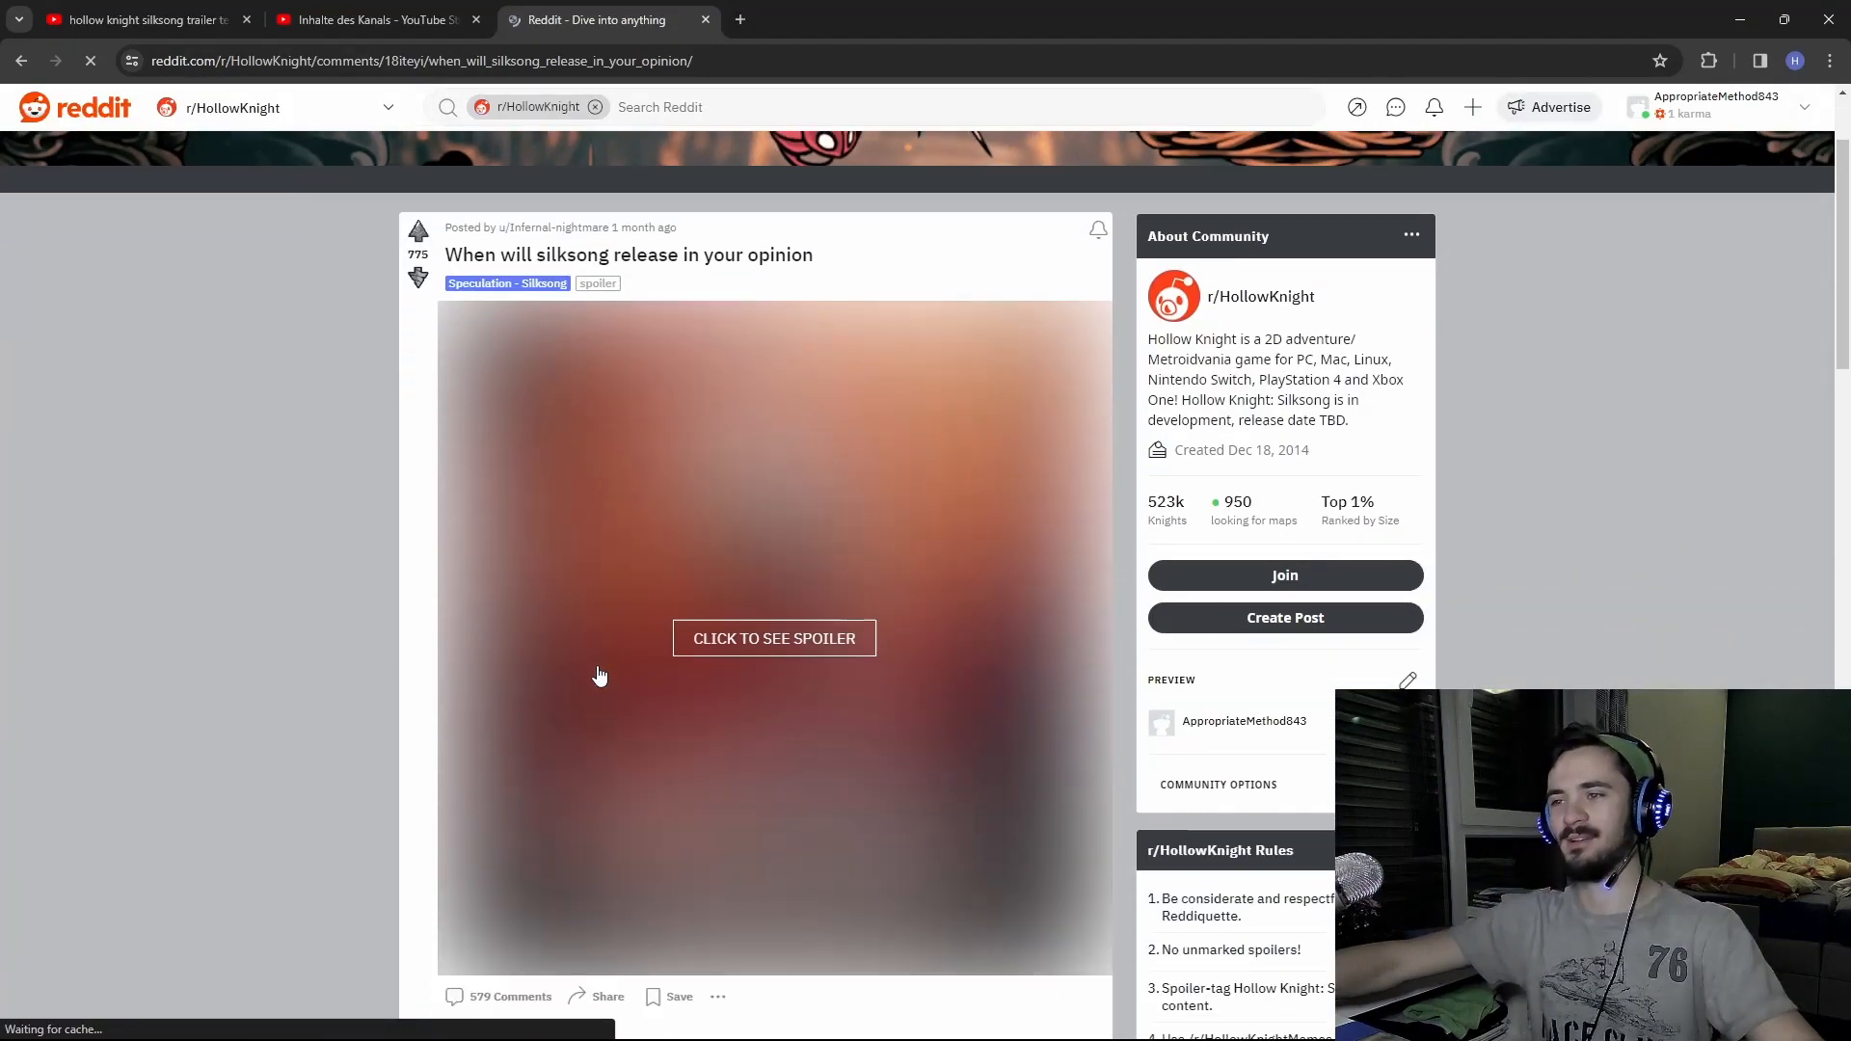
pyautogui.click(774, 638)
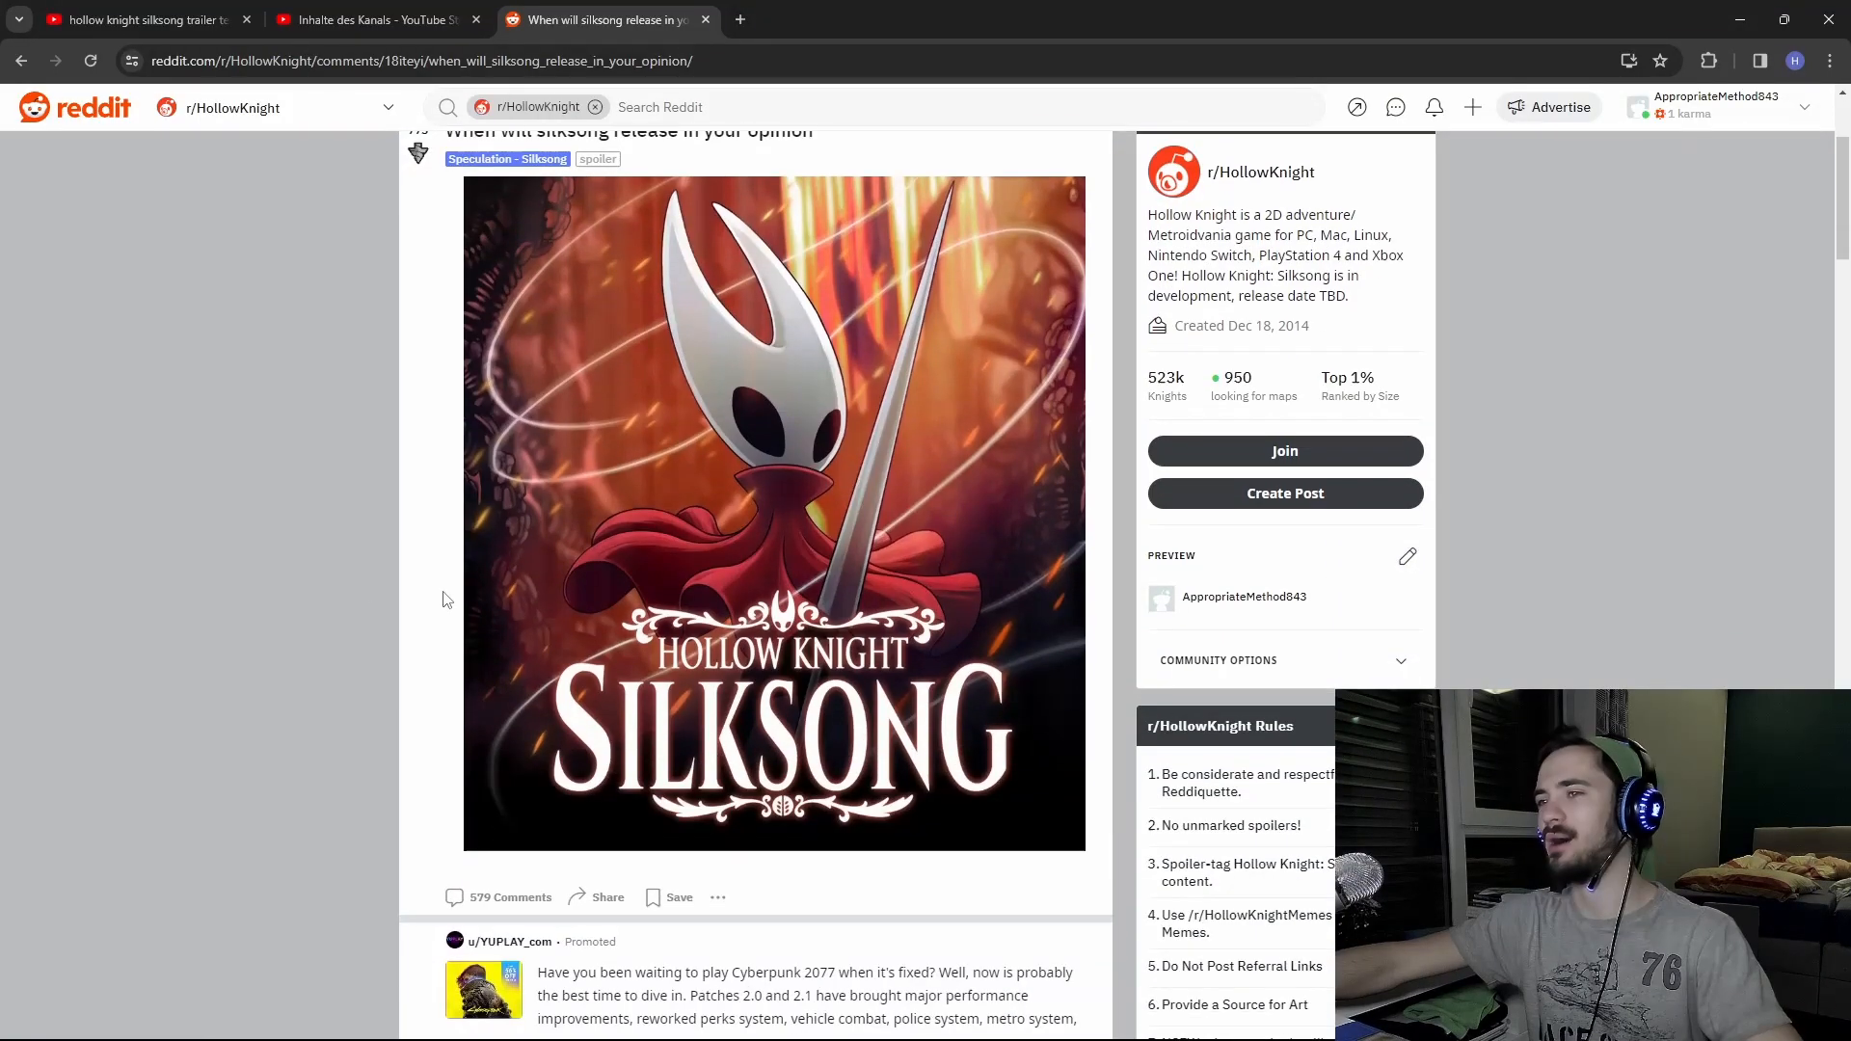
pyautogui.scroll(-3)
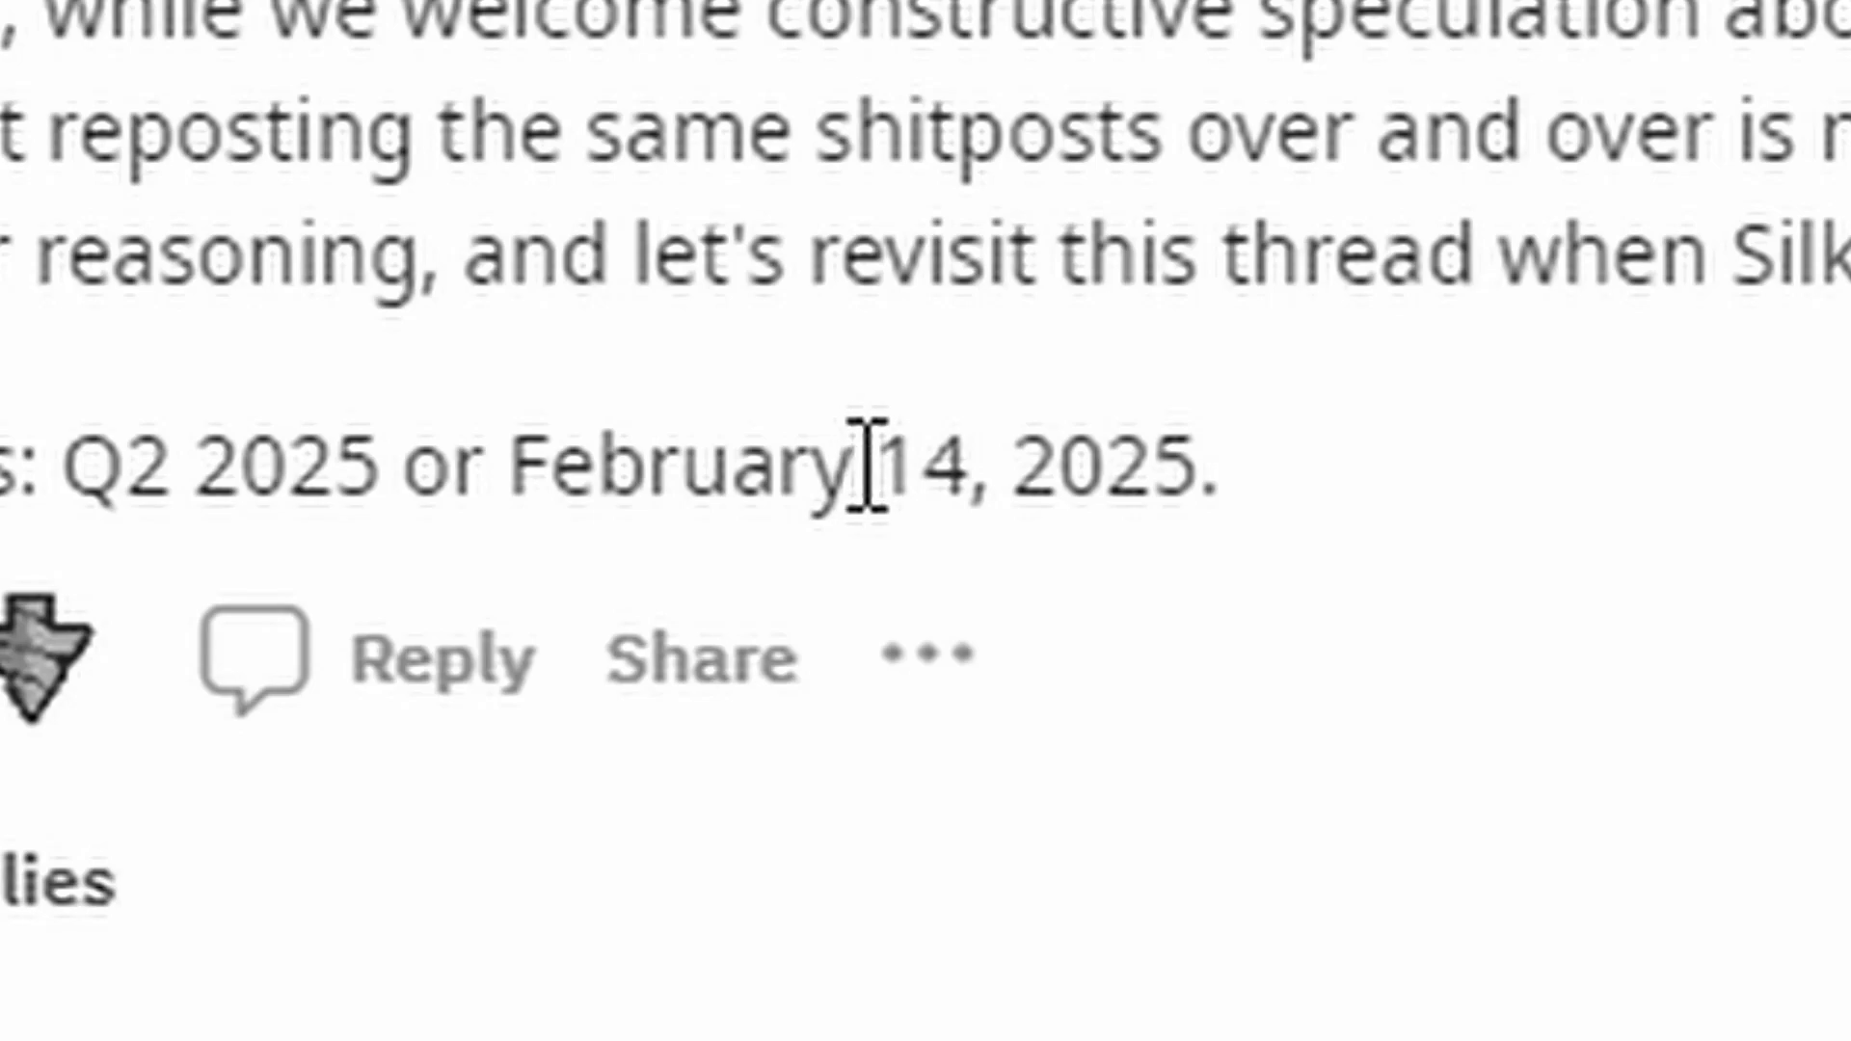
pyautogui.moveTo(859, 469); pyautogui.dragTo(1204, 470)
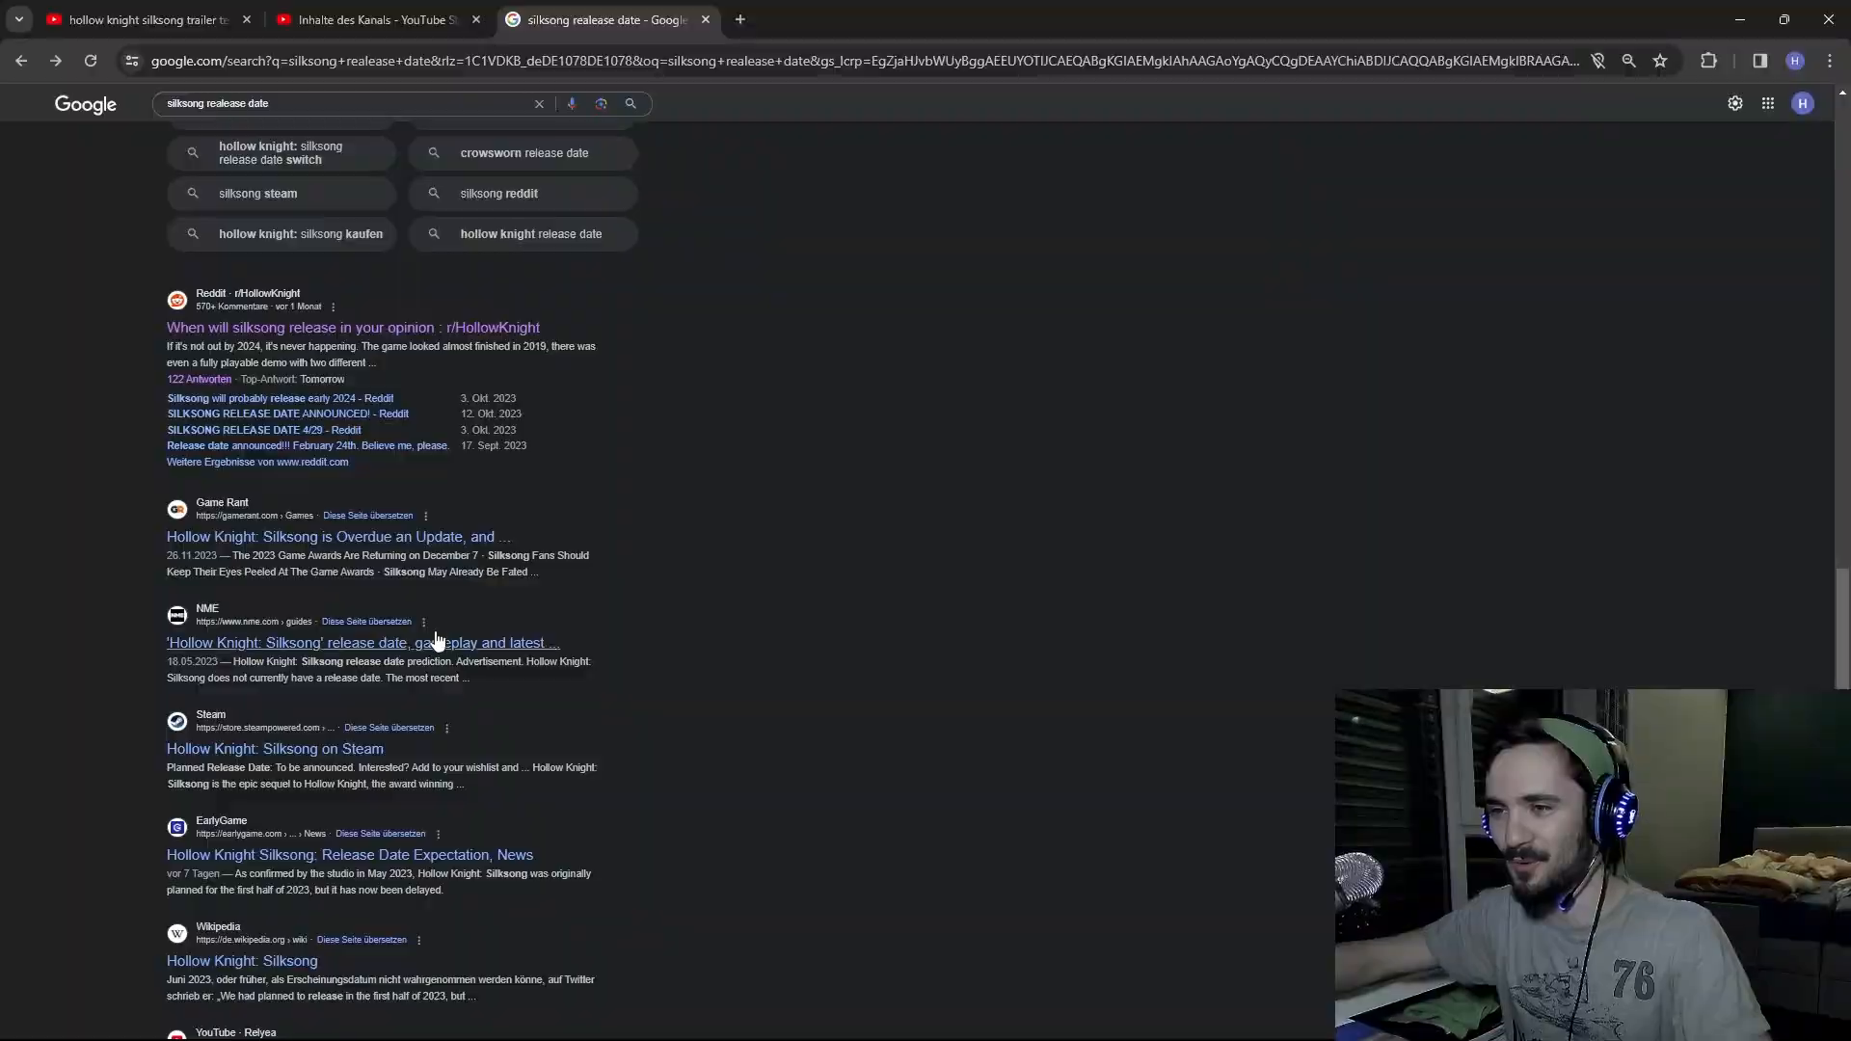
pyautogui.scroll(-3)
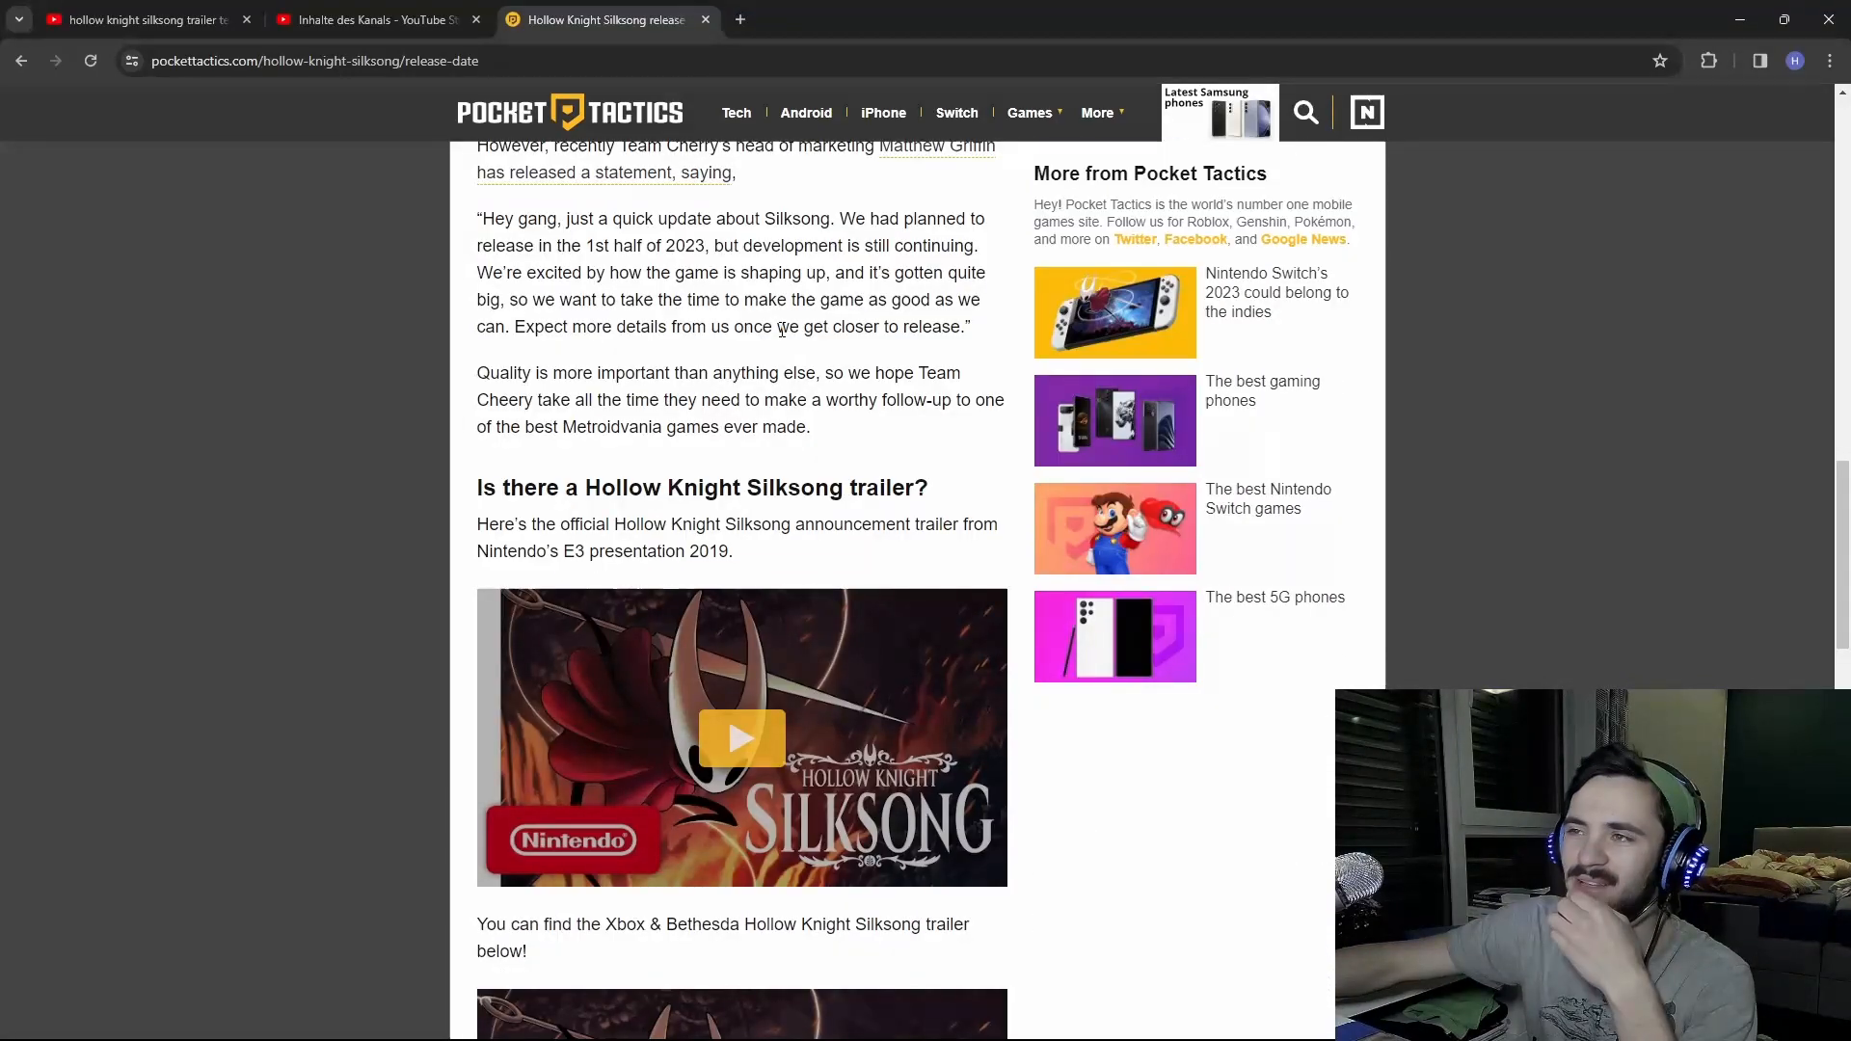
# Highlight Team Cherry's delay quote, then read through to the blog's Kickstarter backer details
pyautogui.moveTo(516, 326); pyautogui.dragTo(958, 327)
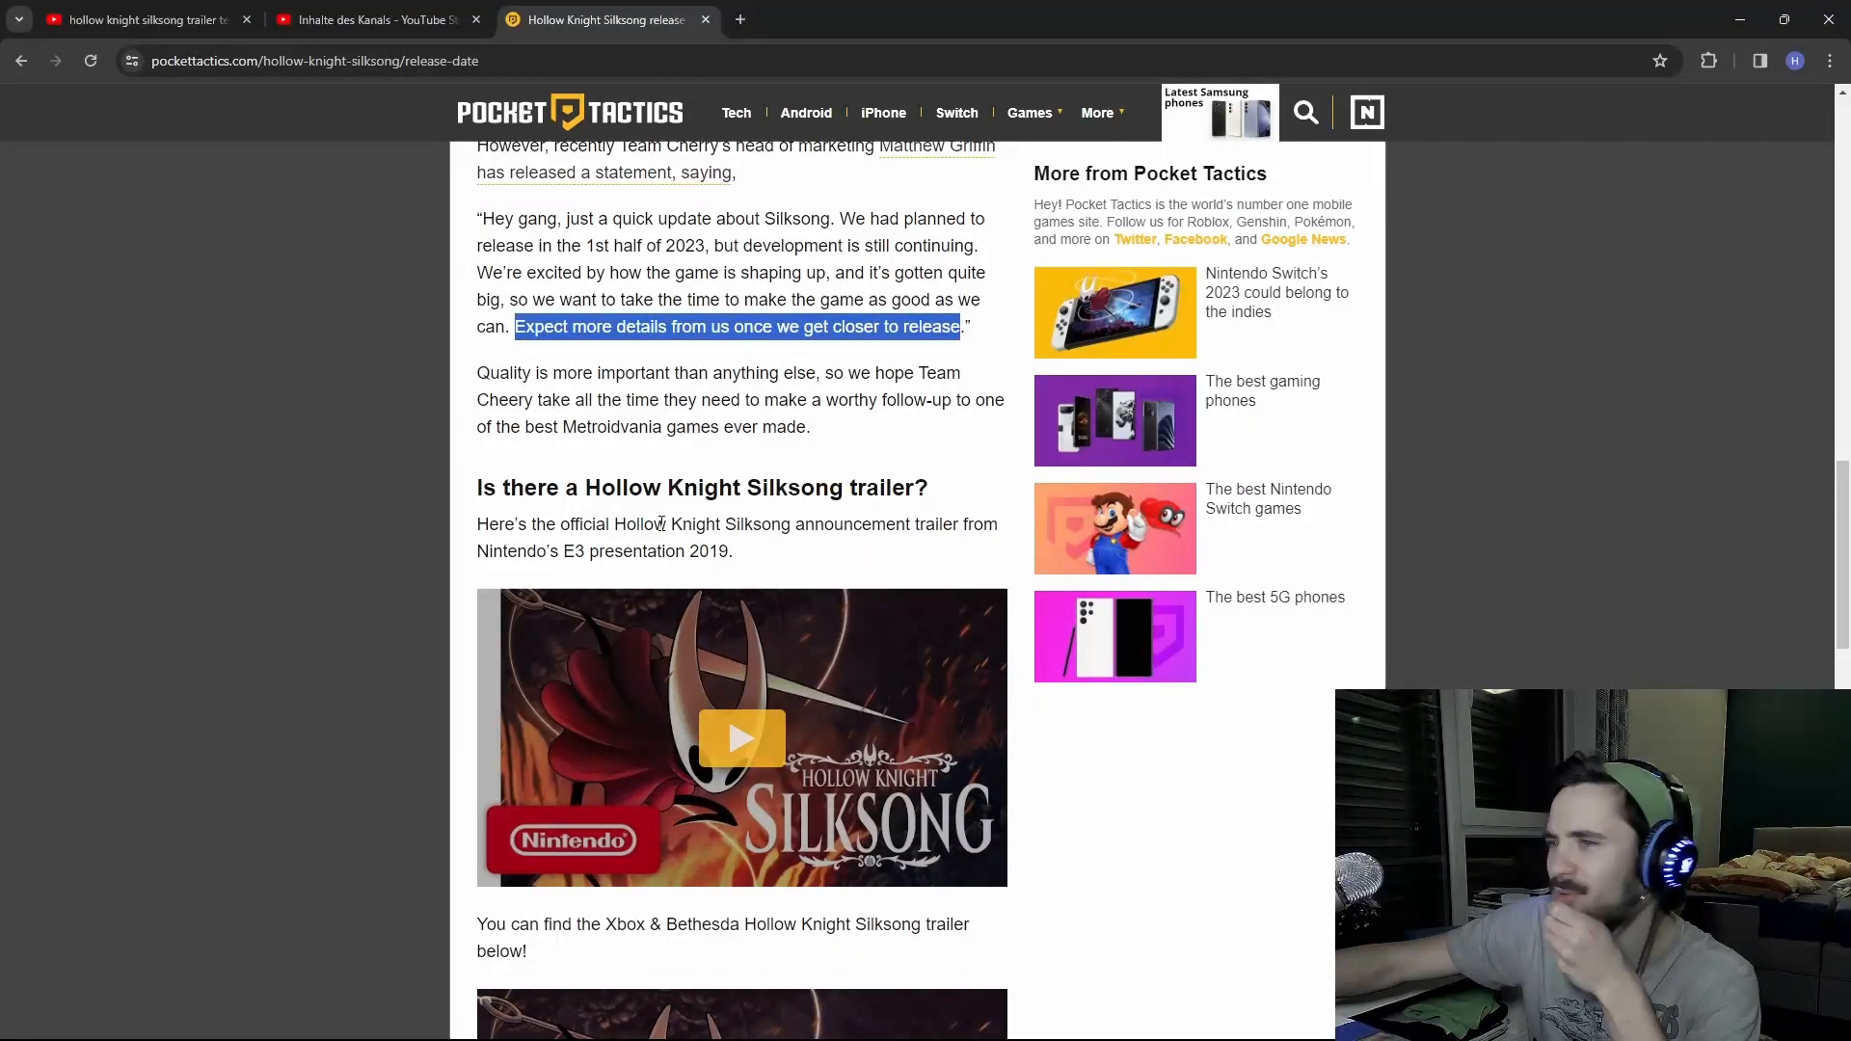
pyautogui.scroll(-3)
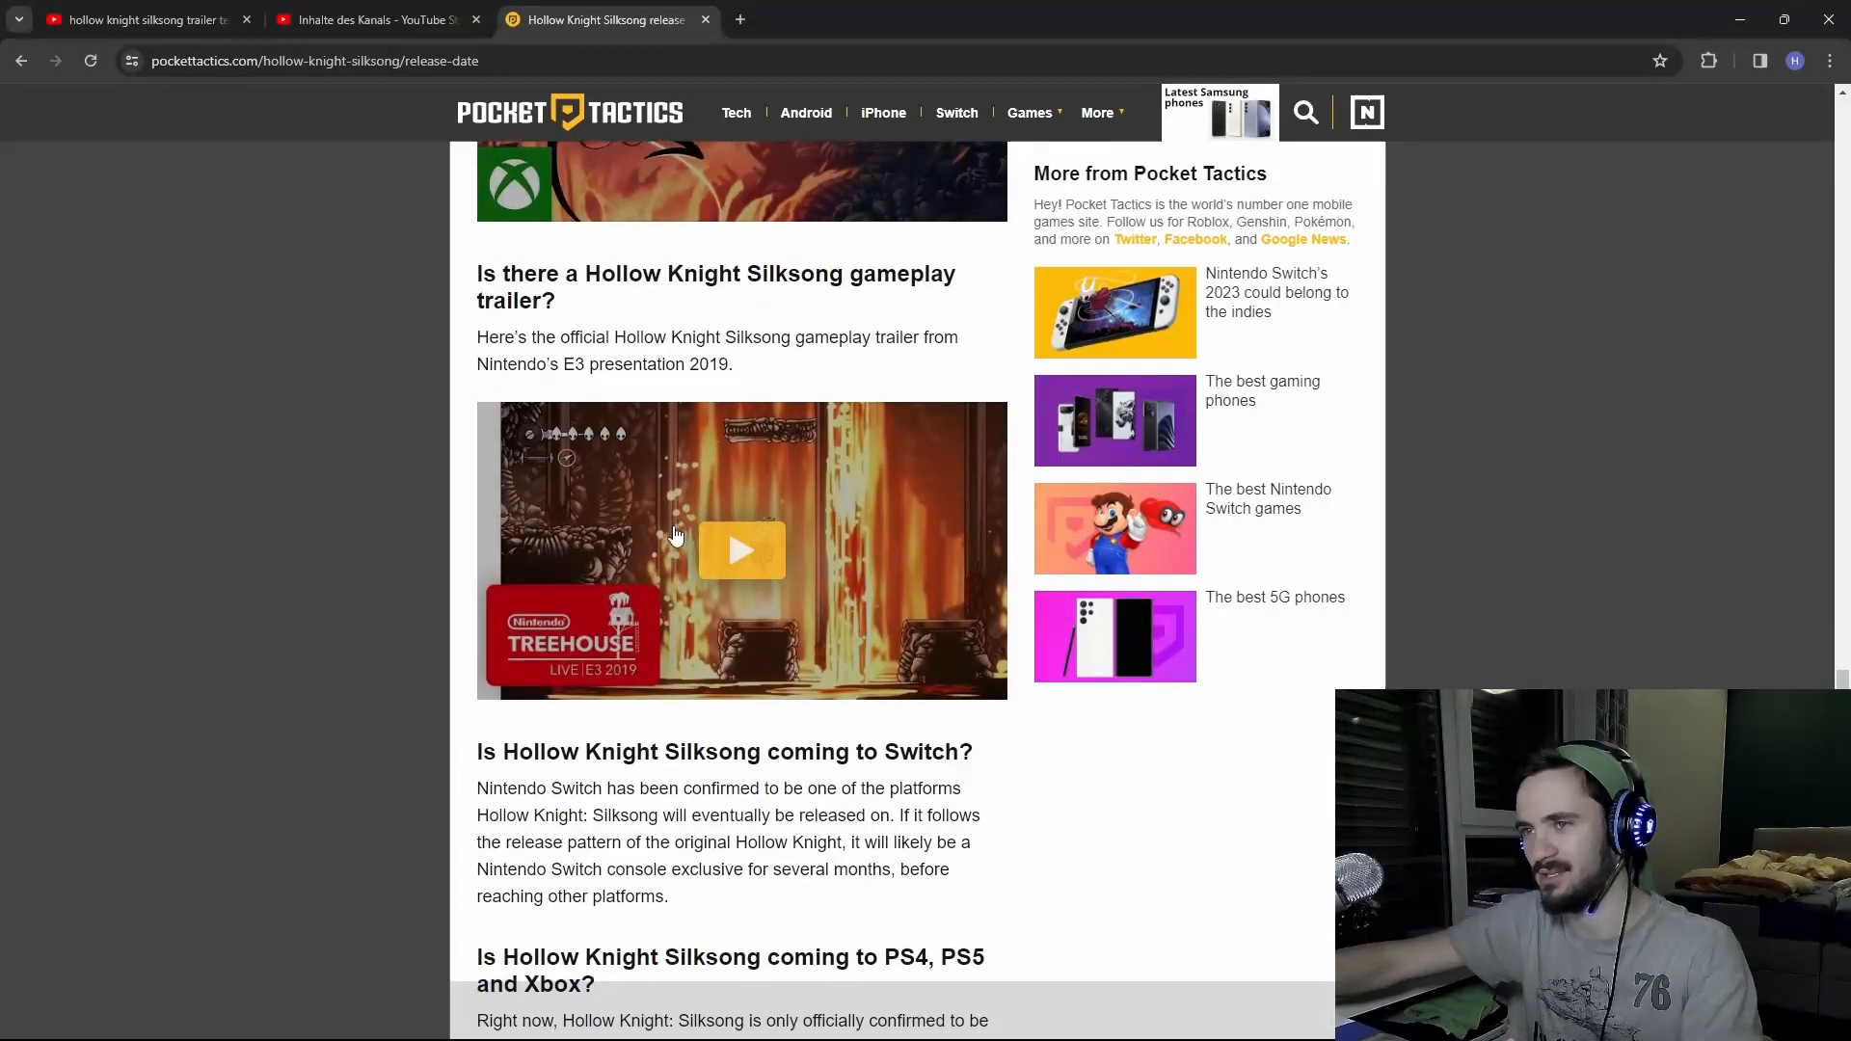
pyautogui.scroll(-3)
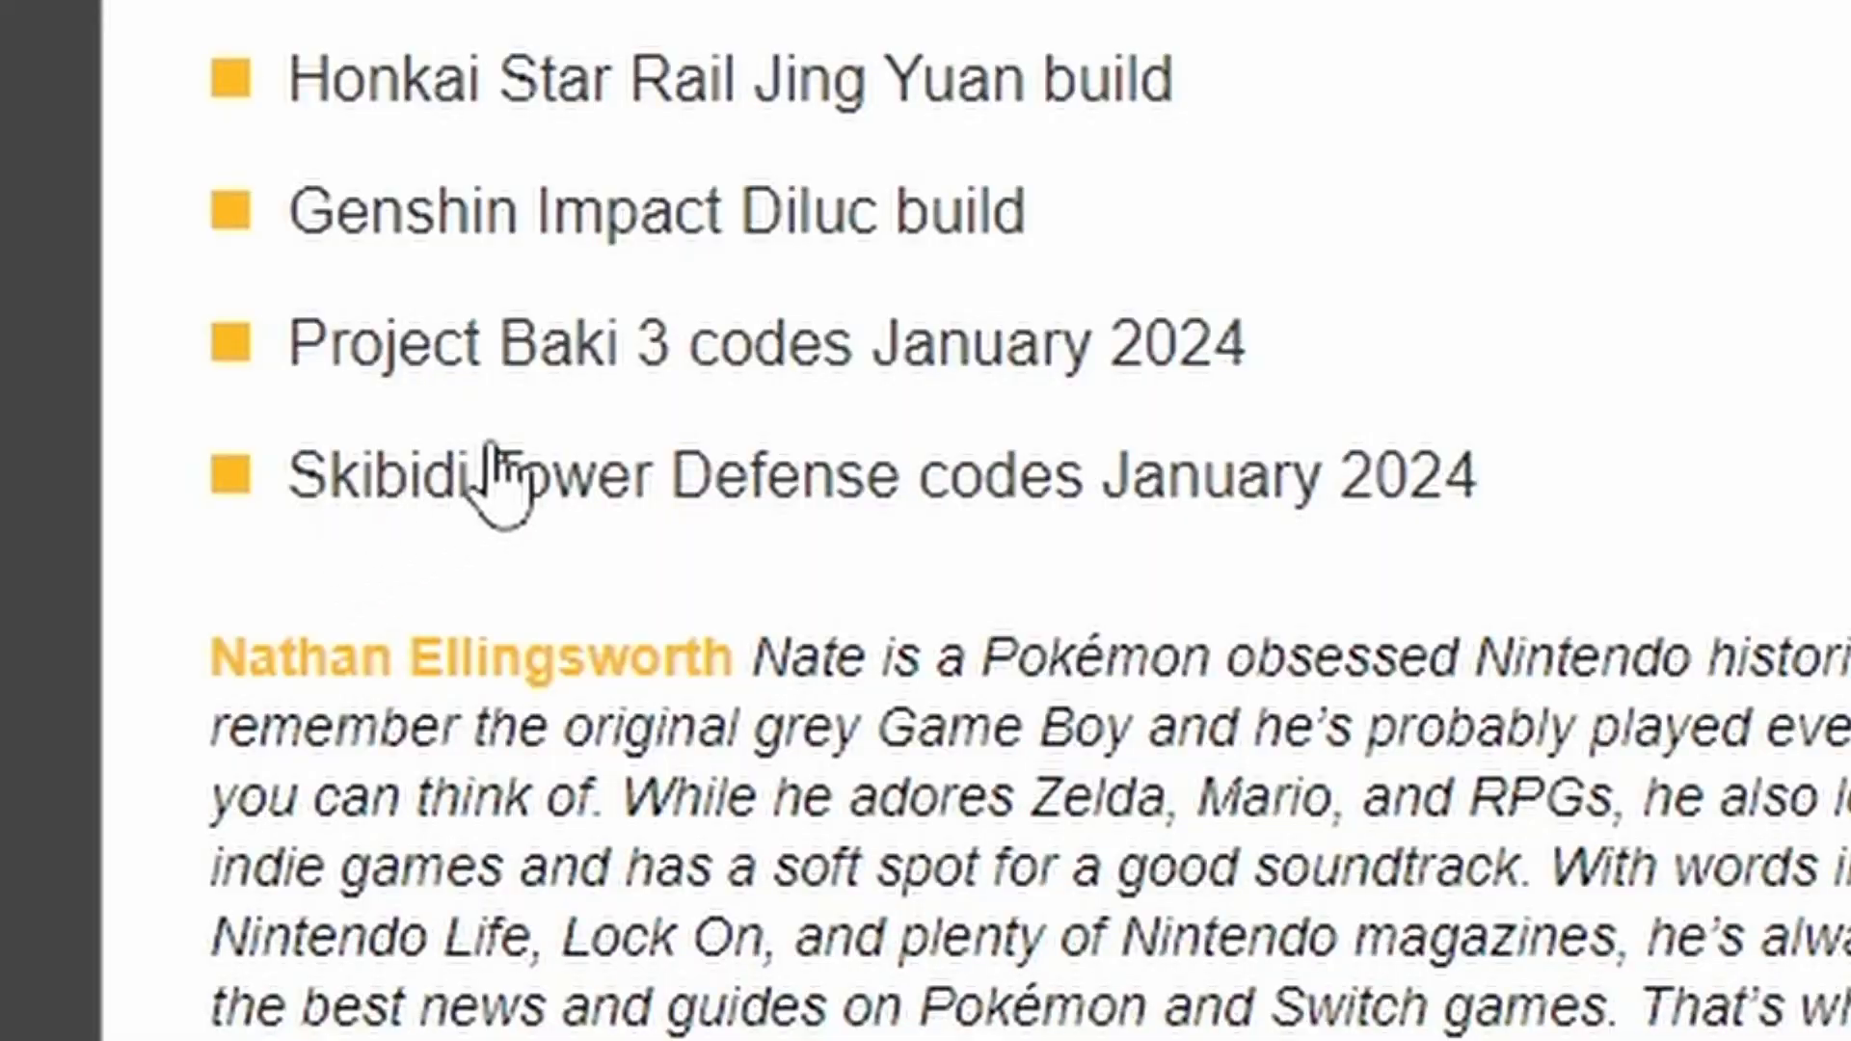
pyautogui.scroll(-3)
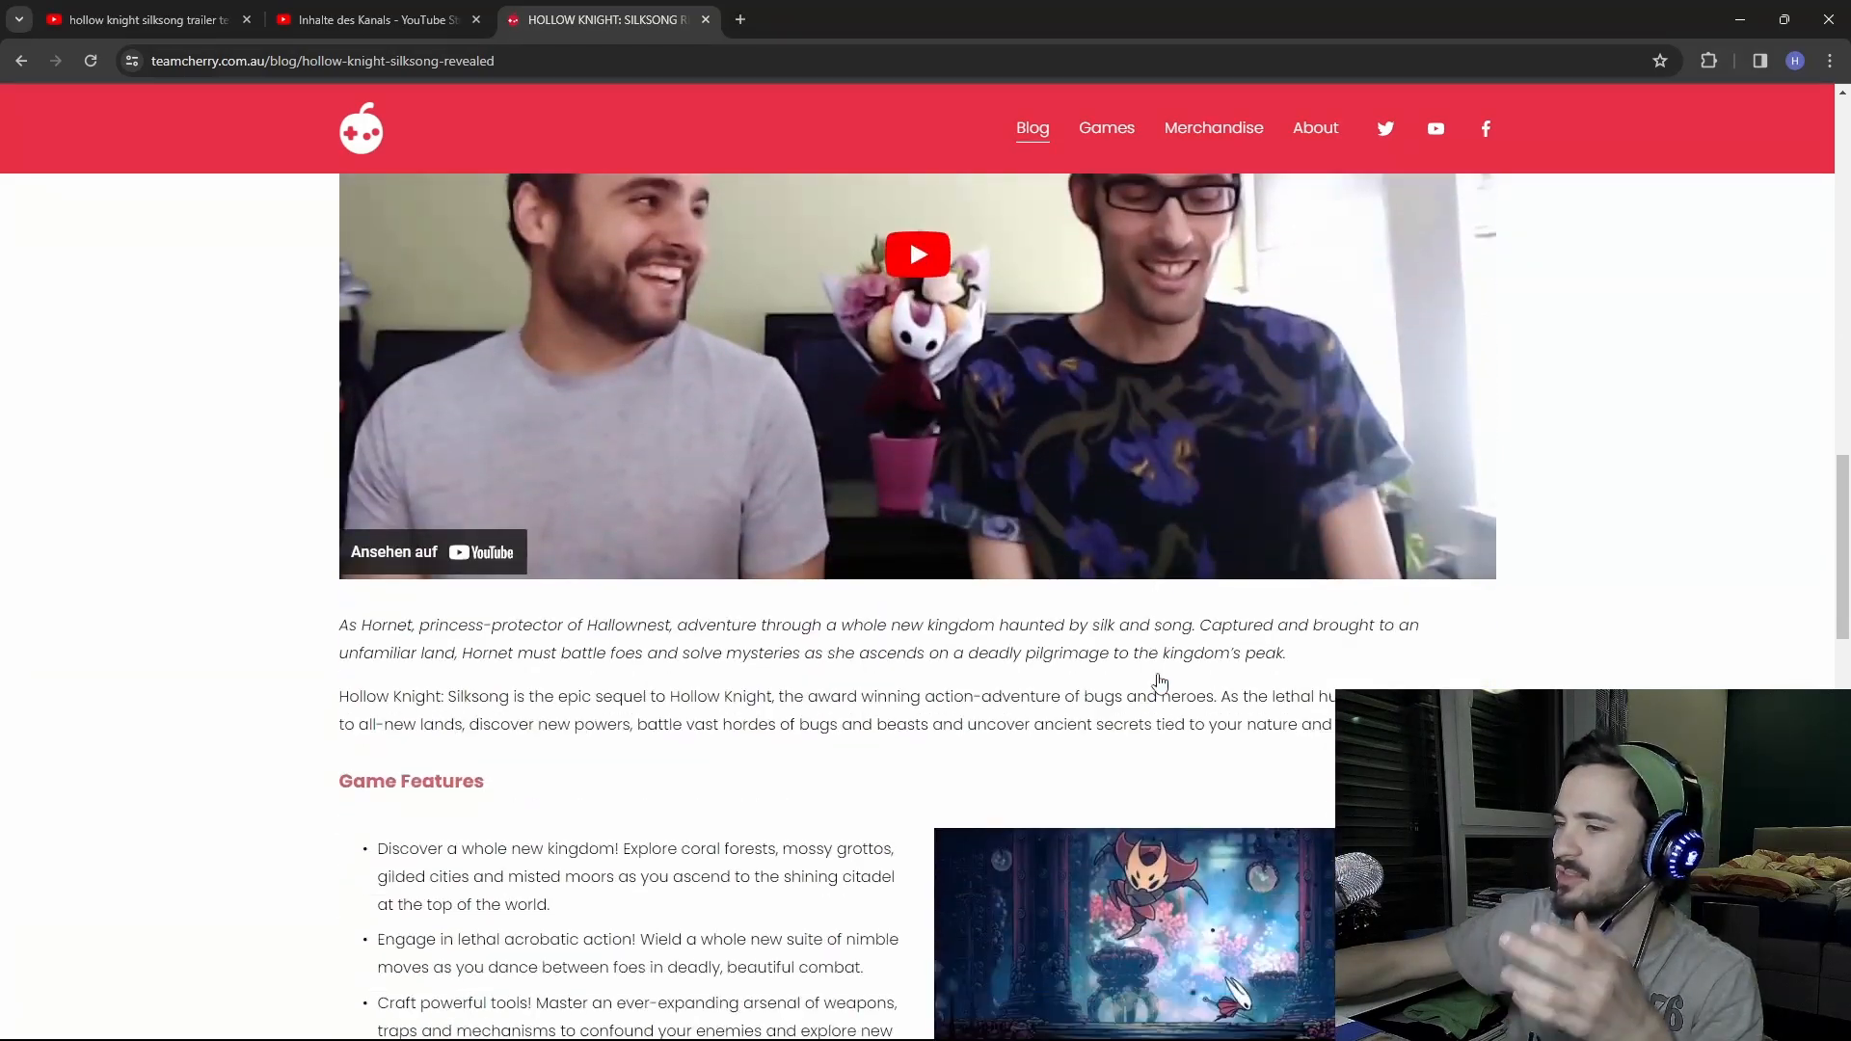
pyautogui.scroll(-3)
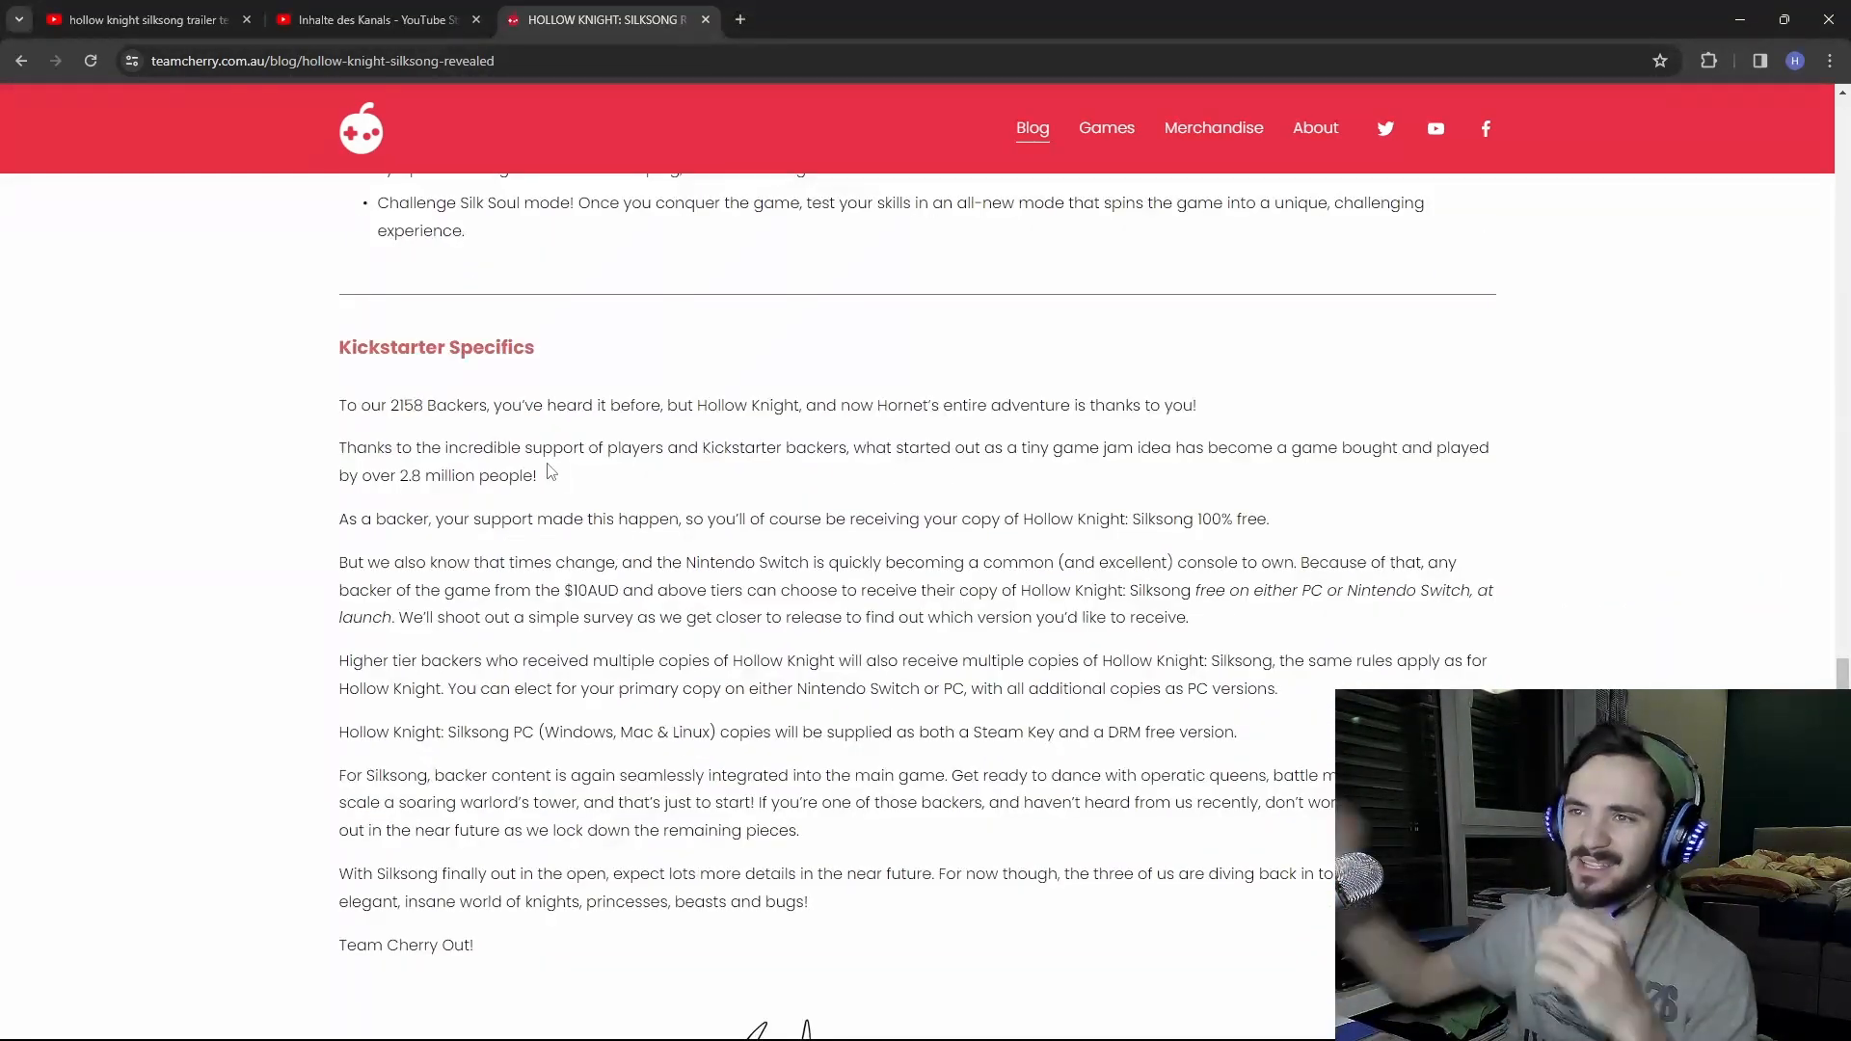